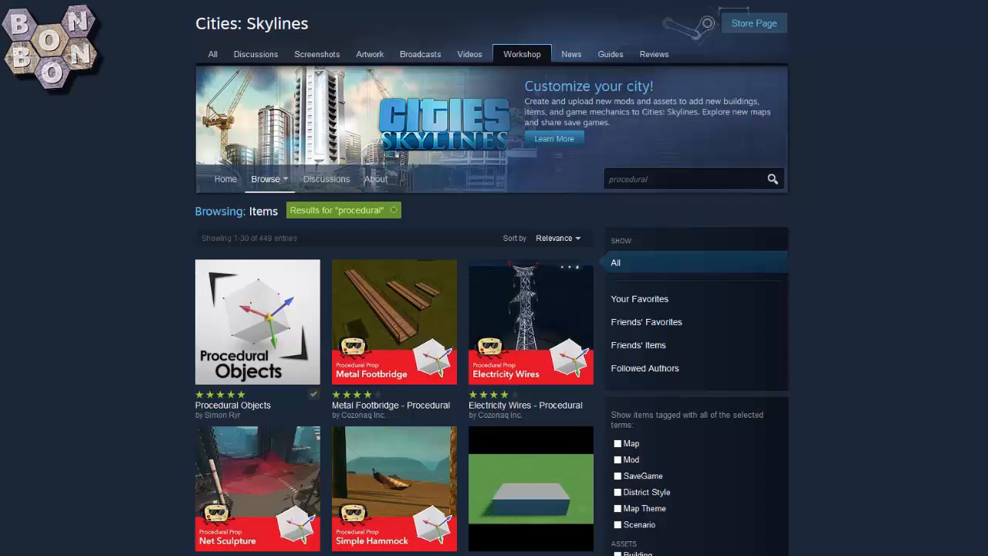
- Scroll through the main menu content toward the Content Manager entry
left_click(256, 323)
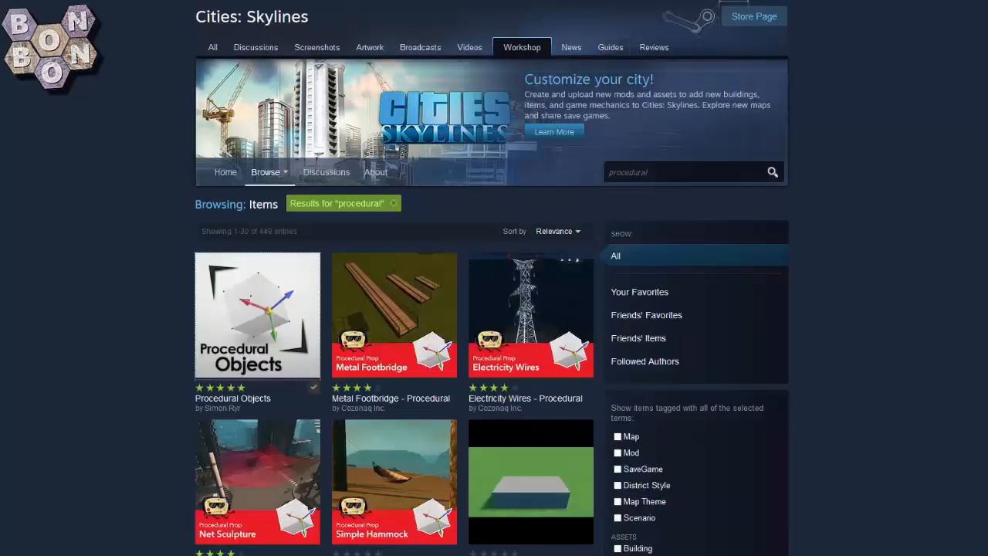
scroll("down", 3)
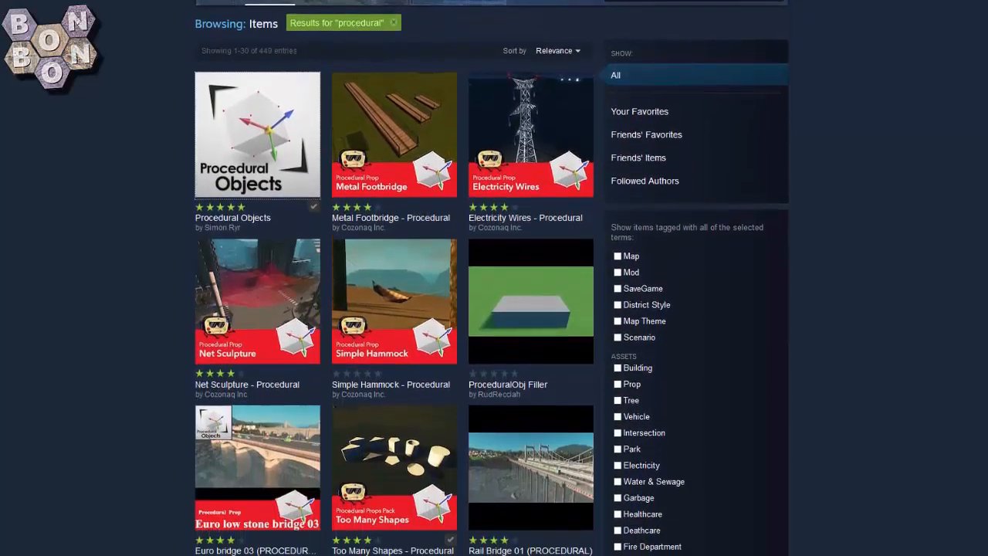
scroll("down", 3)
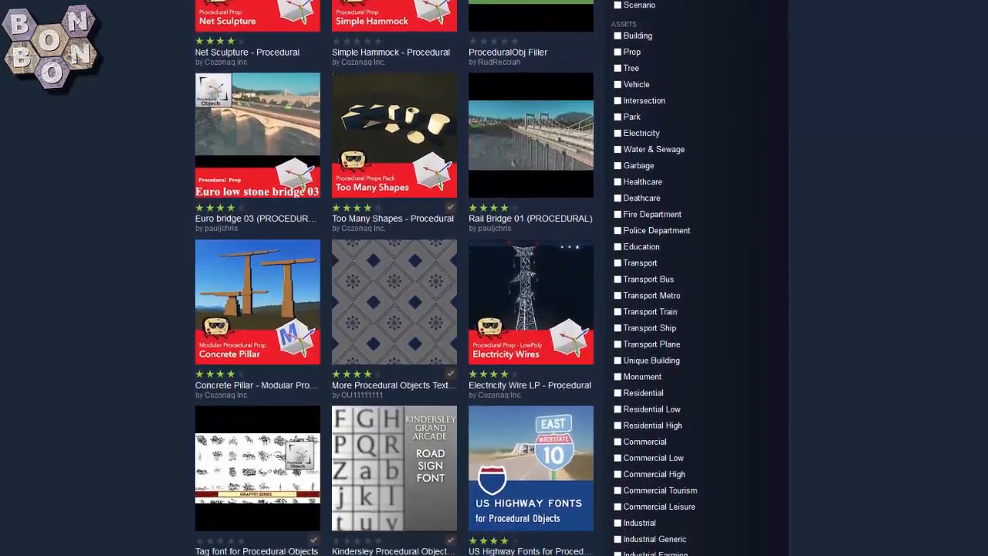
scroll("down", 3)
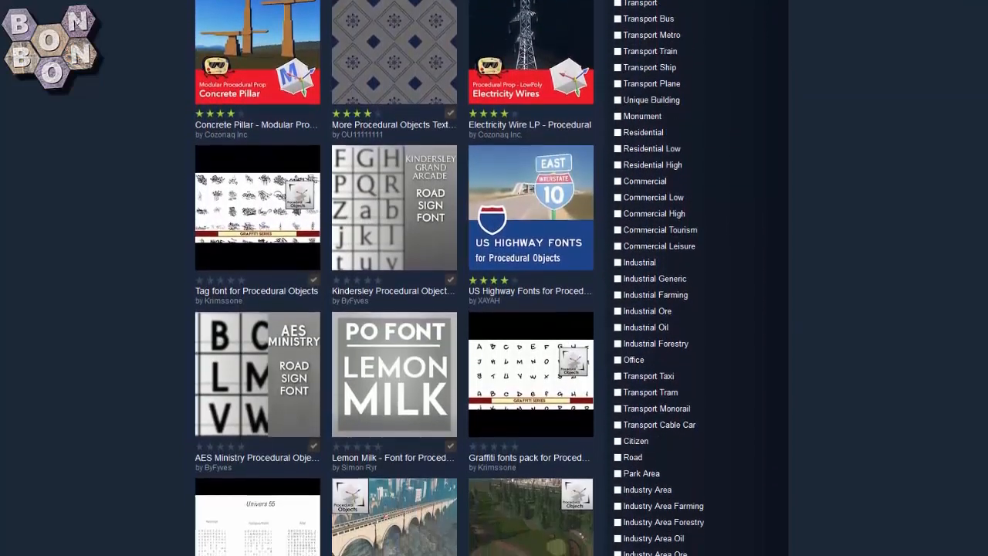
scroll("down", 3)
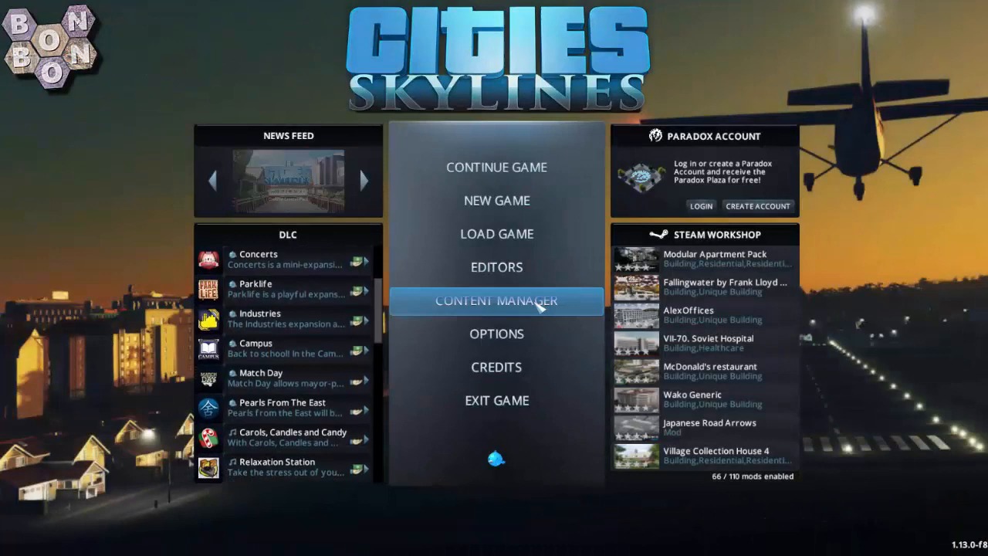
- Filter the Content Manager mods list to 'procedural' and confirm Procedural Objects is enabled
left_click(497, 300)
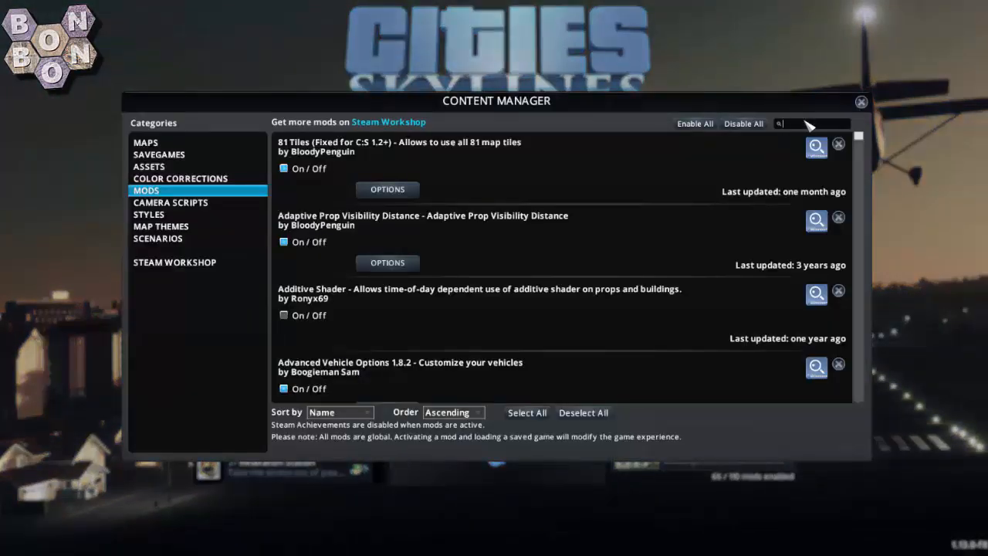
type("procedural")
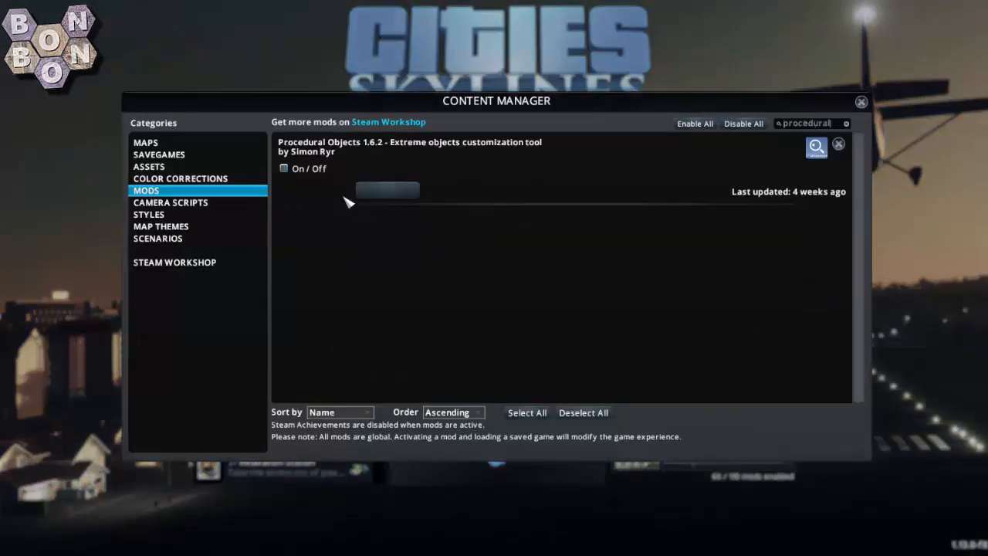
left_click(285, 168)
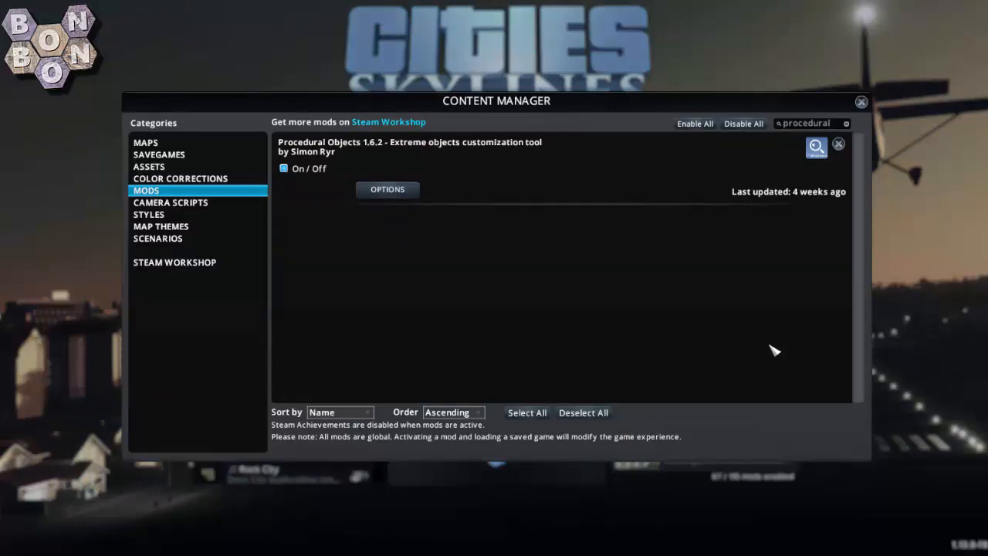
left_click(861, 101)
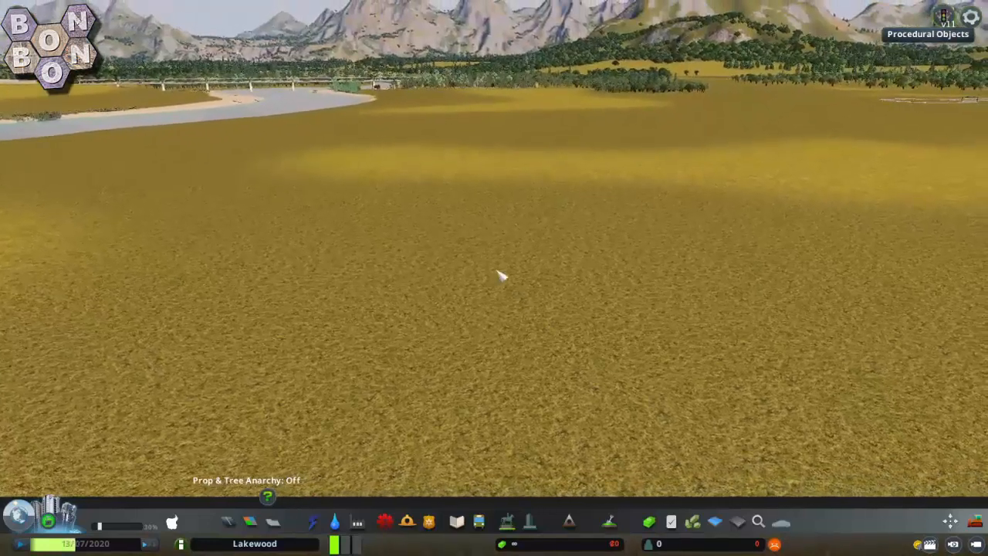
mouse_move(915, 191)
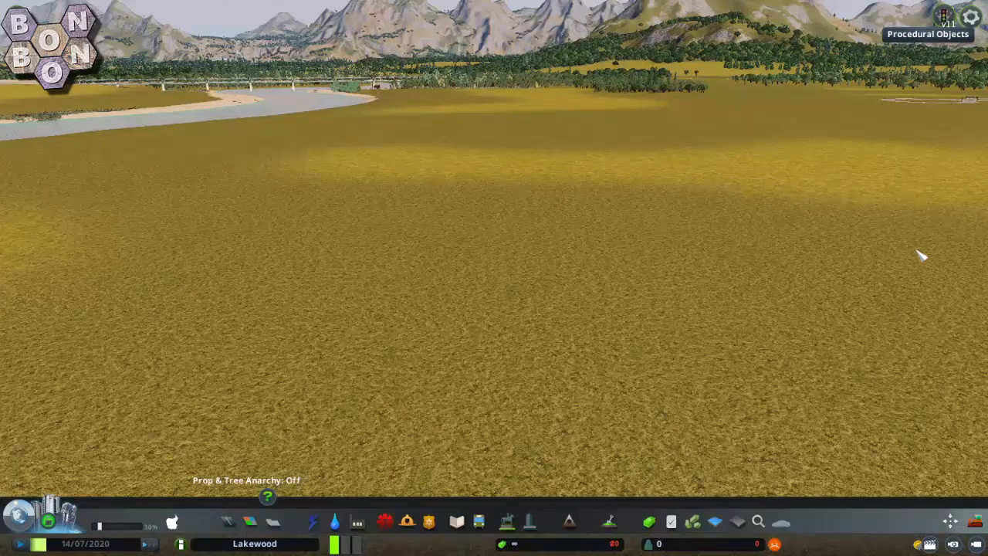
- Pick the 1X1 HOTEL from Find It and start enabling prop and tree anarchy
left_click(760, 522)
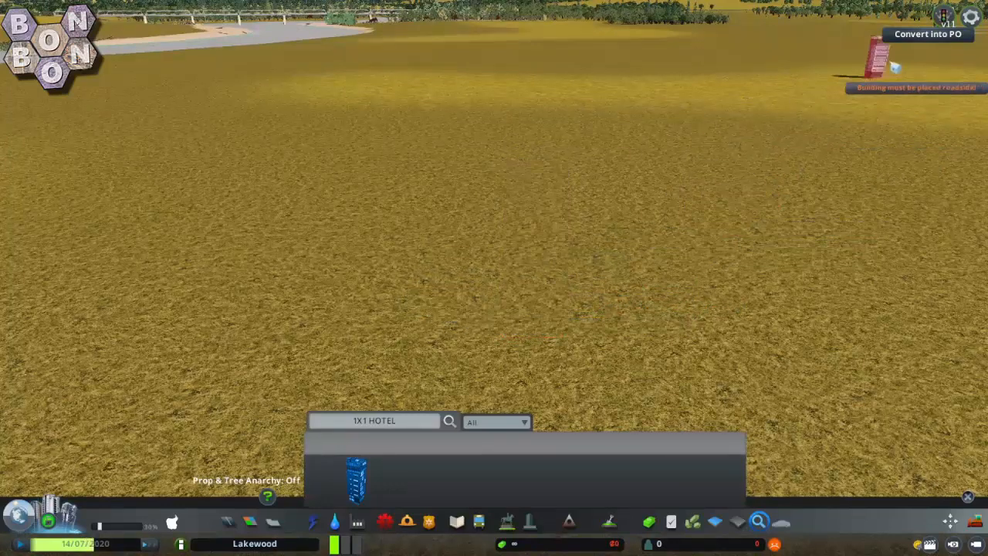
mouse_move(911, 48)
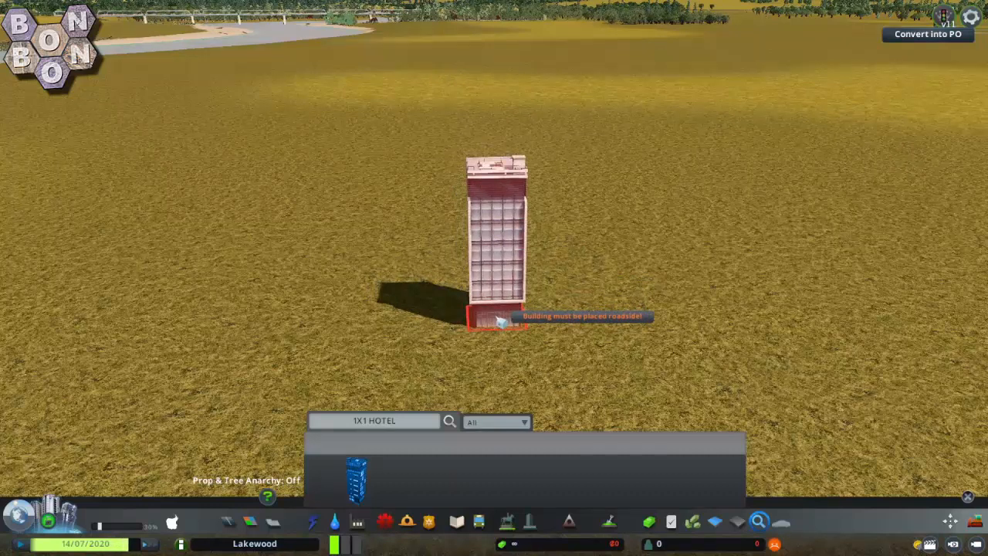
key("shift+p")
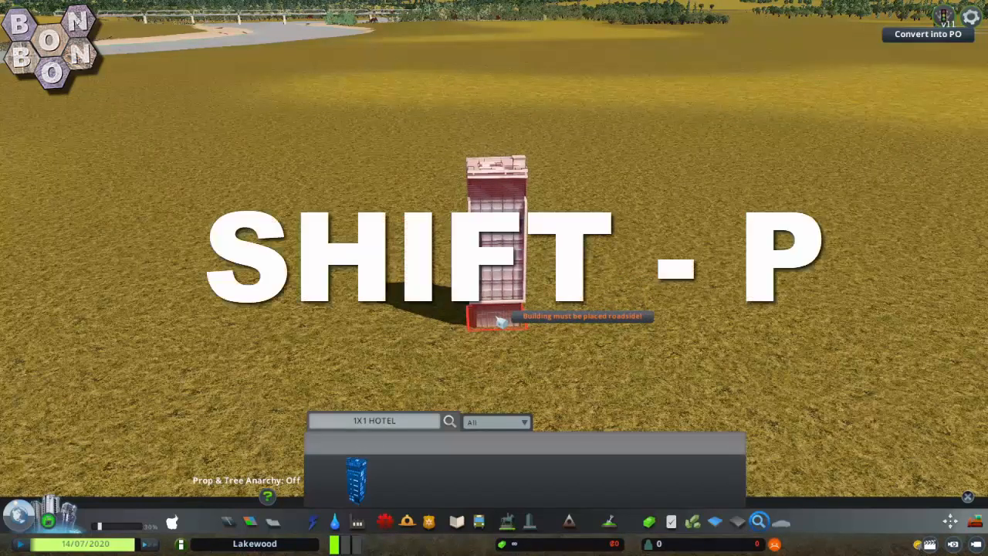
- Finish turning on Prop & Tree Anarchy so the hotel PO can be placed freely
key("shift+p")
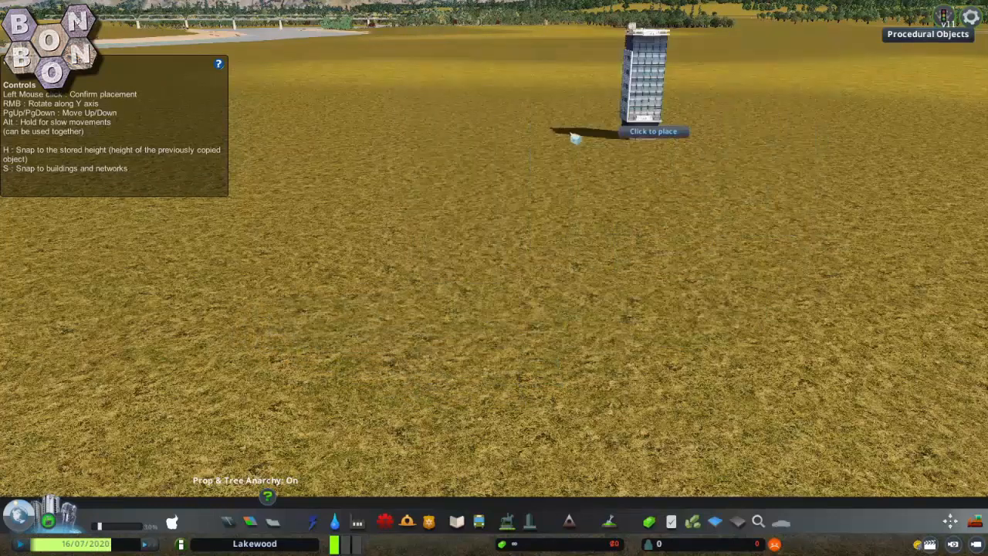
- Place the hotel procedural object on the grassland and copy it
left_click(651, 130)
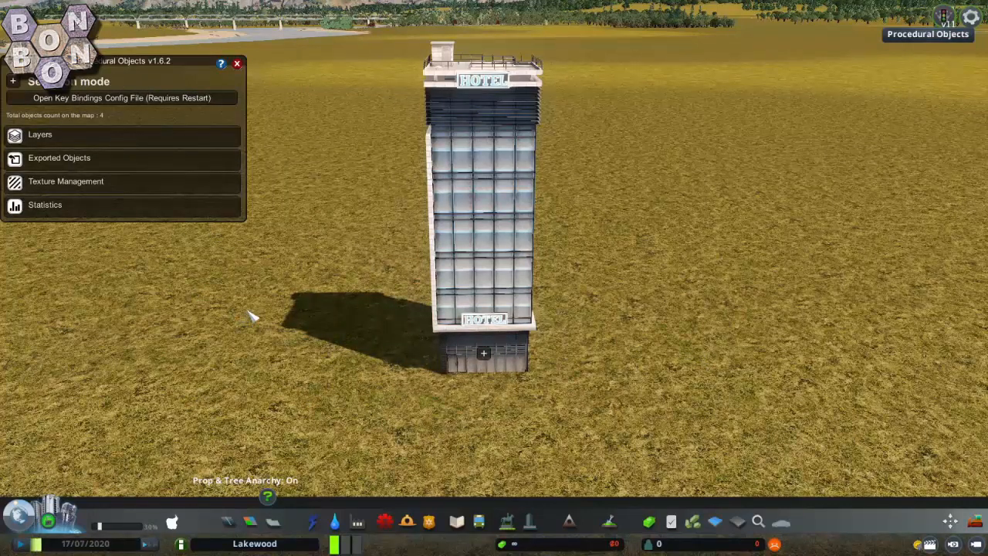
mouse_move(892, 126)
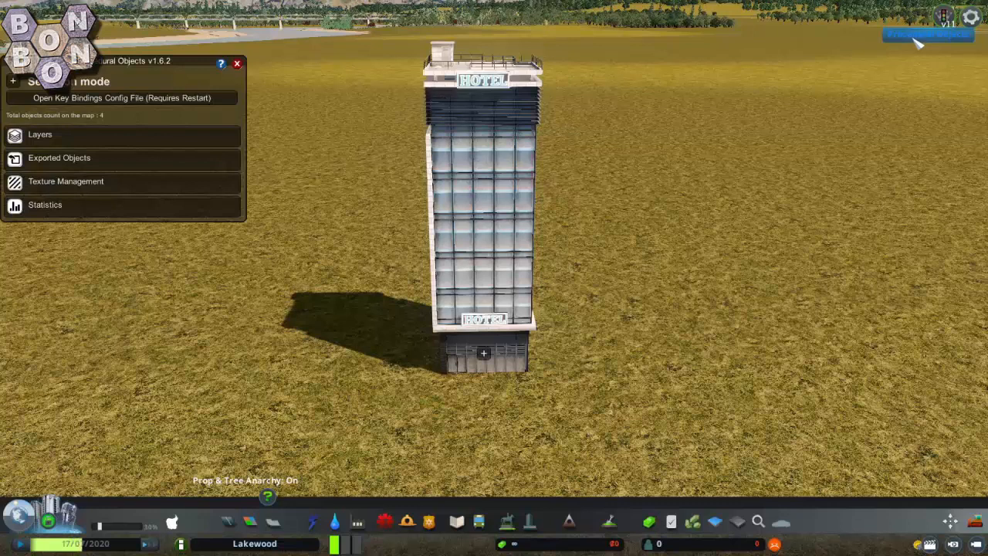
mouse_move(497, 379)
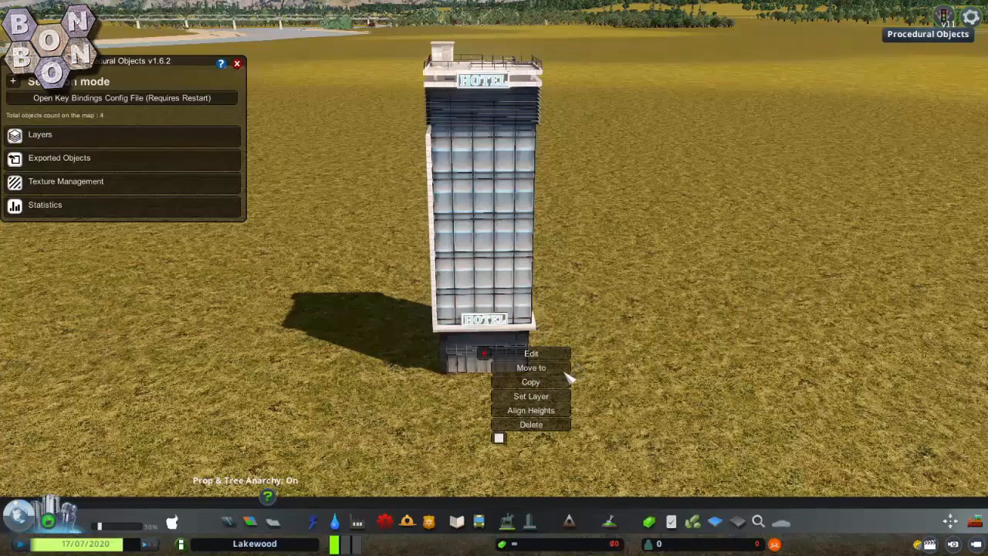
left_click(531, 367)
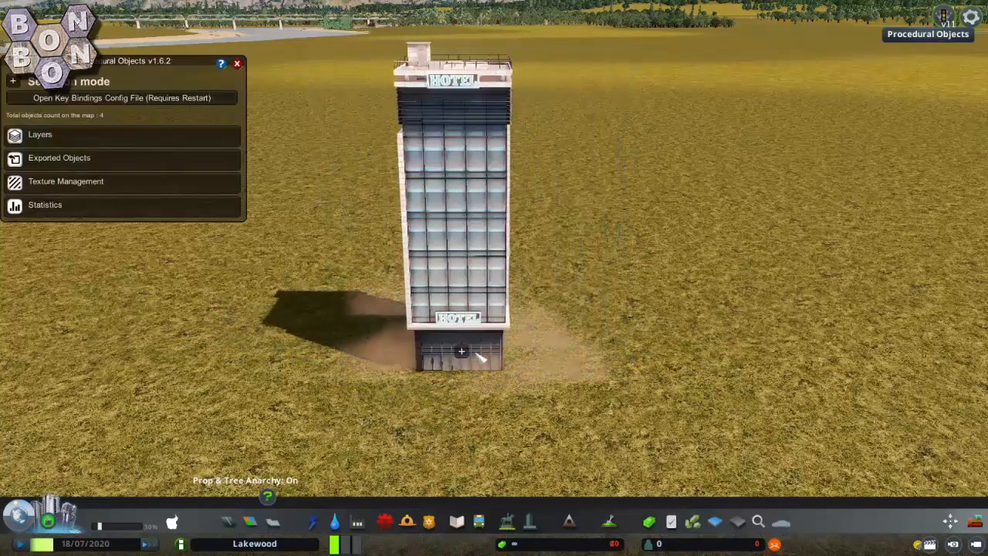
- Paste the copied hotel as a separate second object behind the first, declining paste-into-selection
right_click(462, 352)
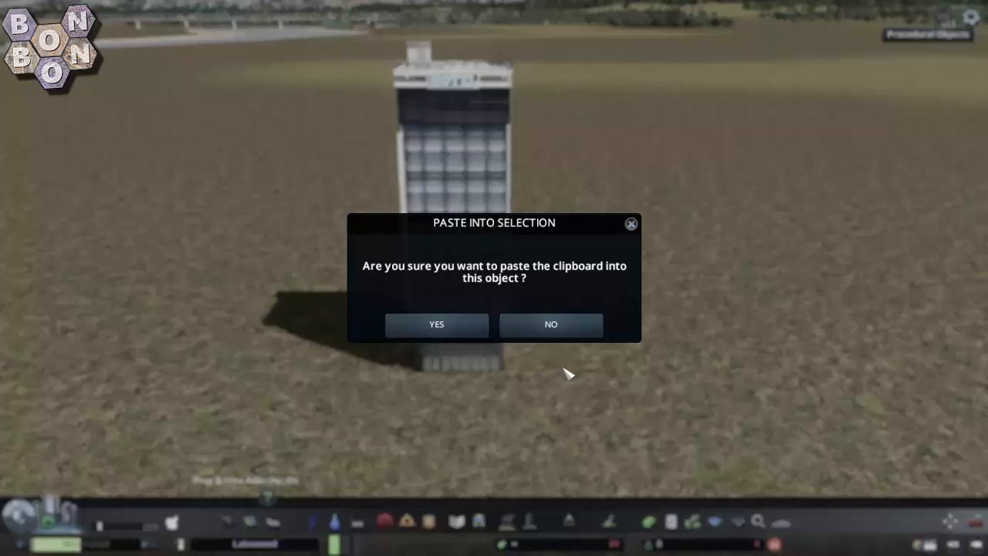
mouse_move(580, 369)
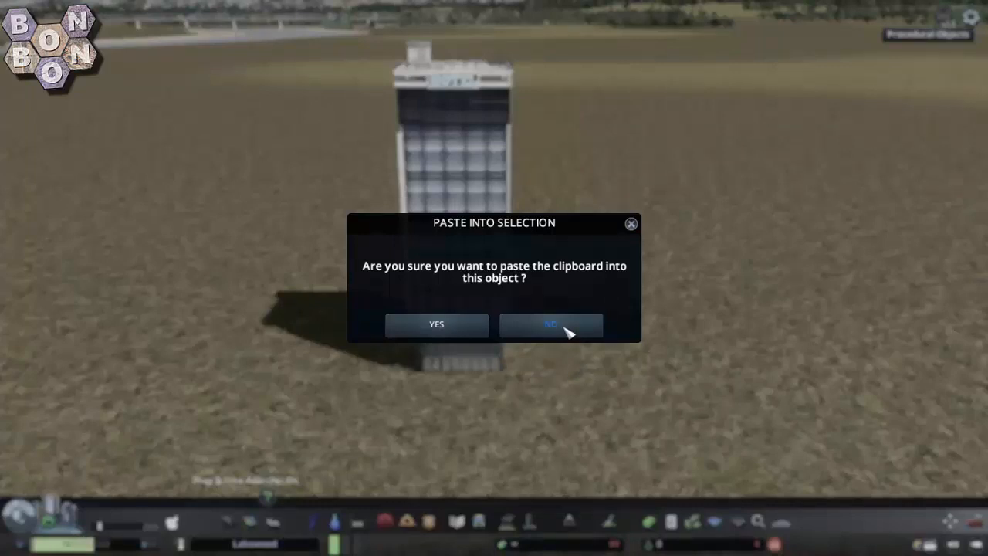
left_click(550, 324)
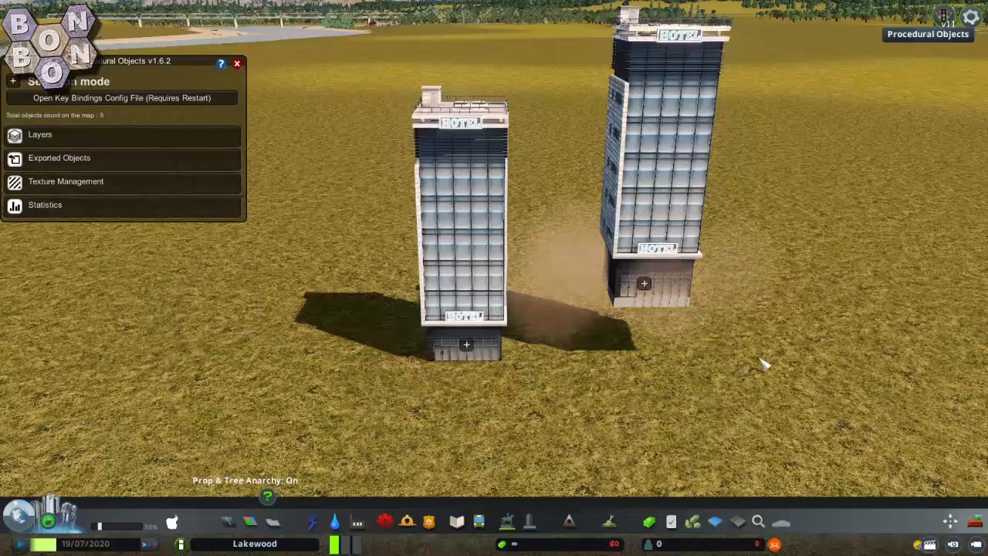
mouse_move(656, 285)
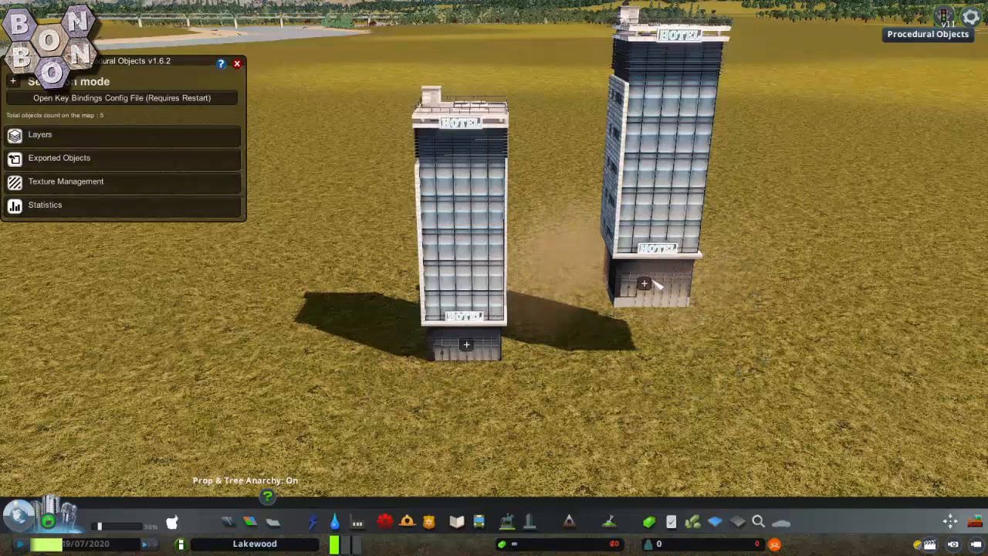
right_click(646, 285)
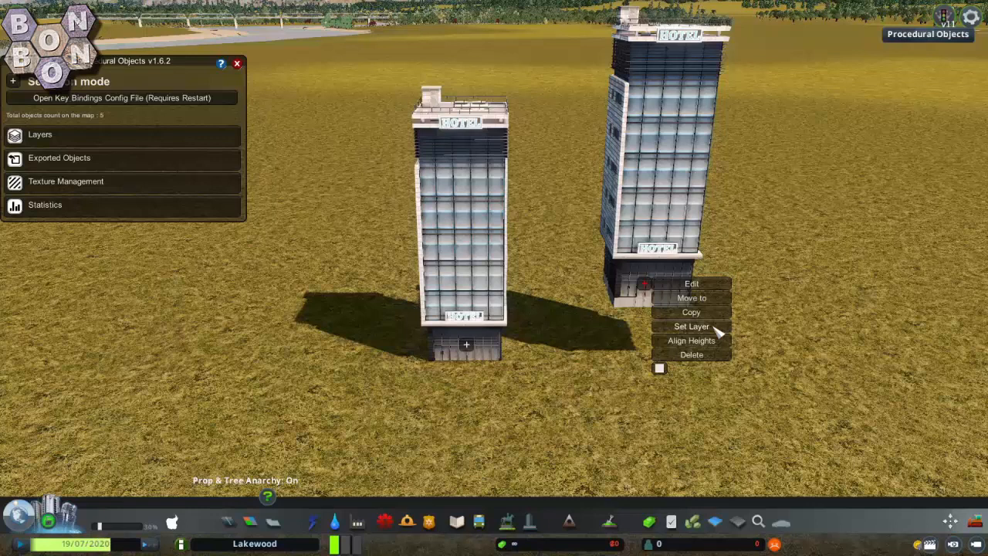
mouse_move(692, 341)
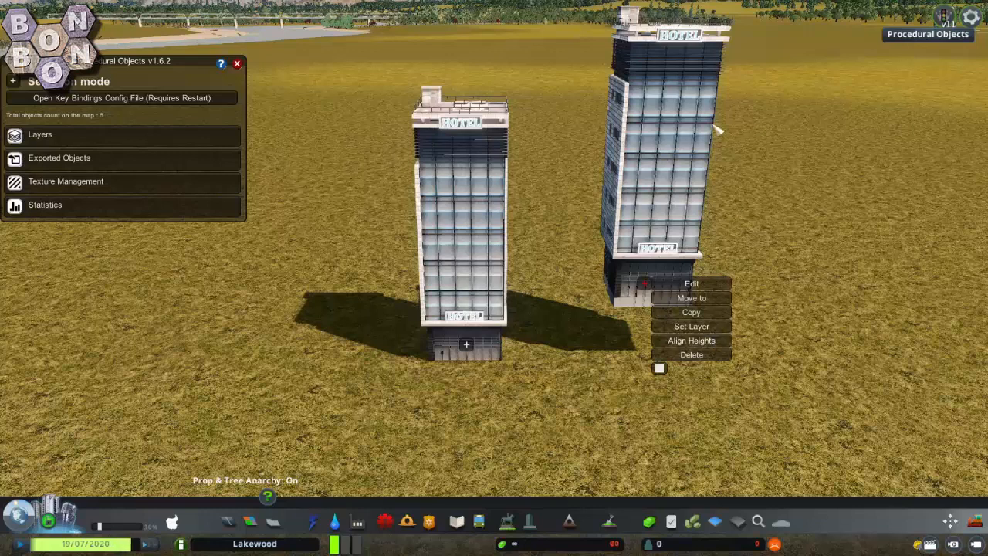
mouse_move(615, 346)
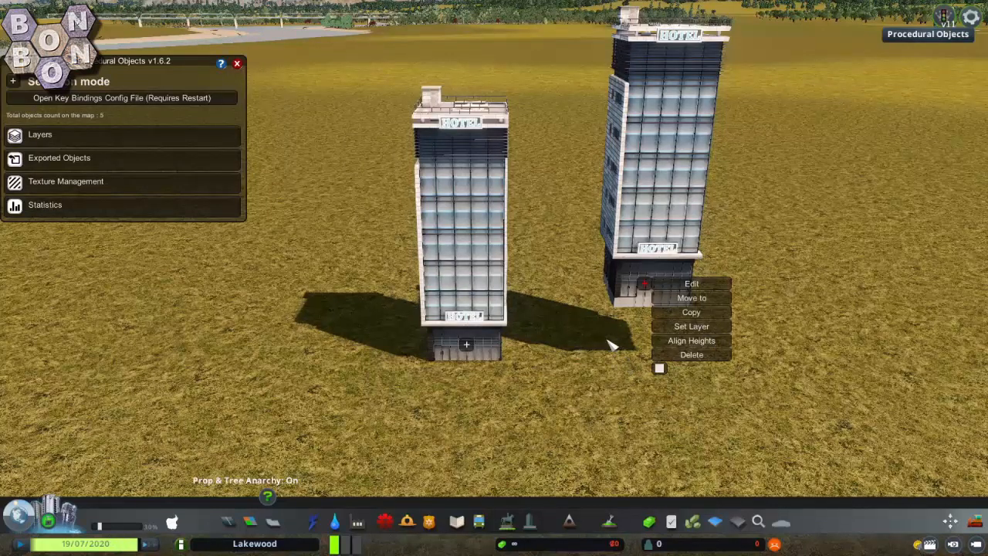
mouse_move(709, 349)
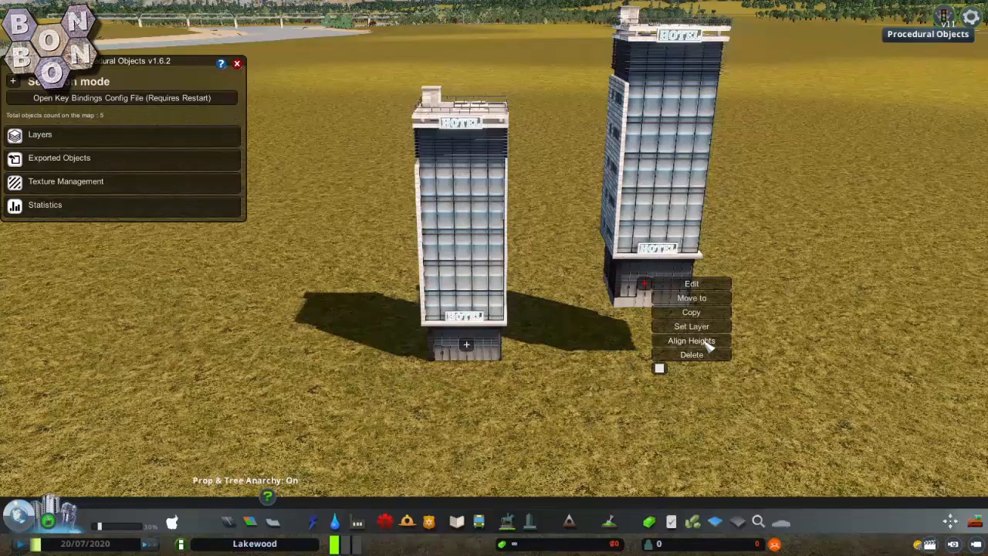
- Align the raised tower's height to the other, then delete one of the towers
left_click(692, 298)
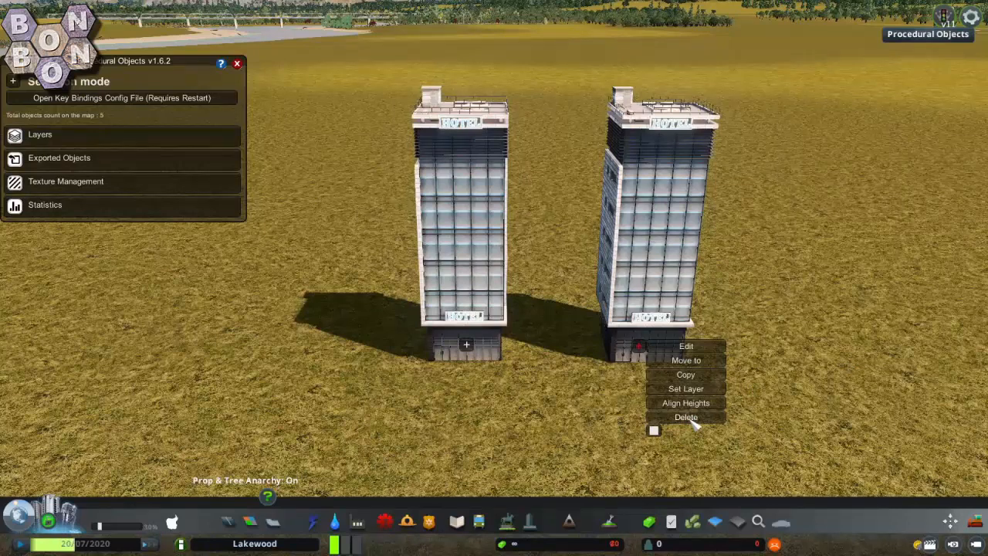
left_click(686, 417)
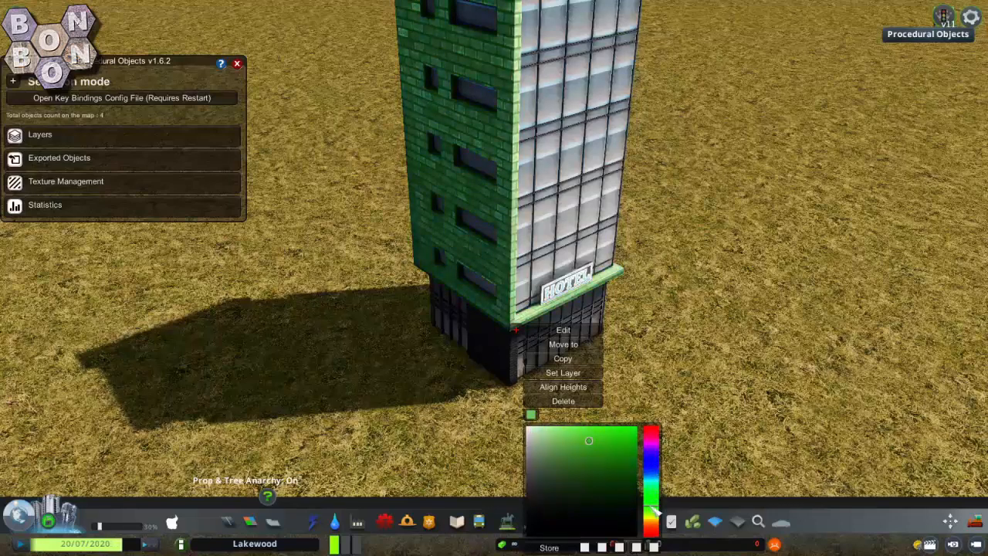
- Reset the remaining tower's tint from green back to white in the colour picker
left_click(544, 451)
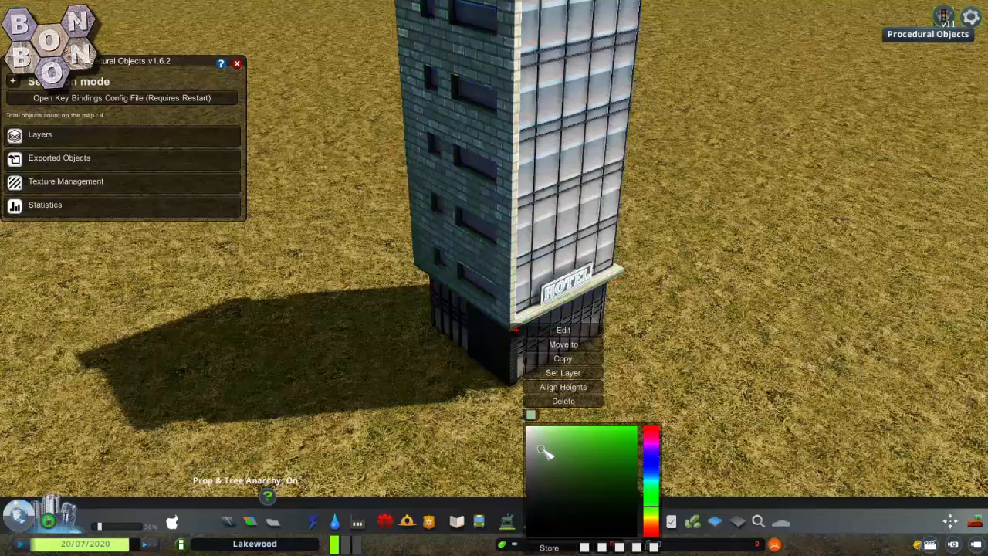
mouse_move(553, 449)
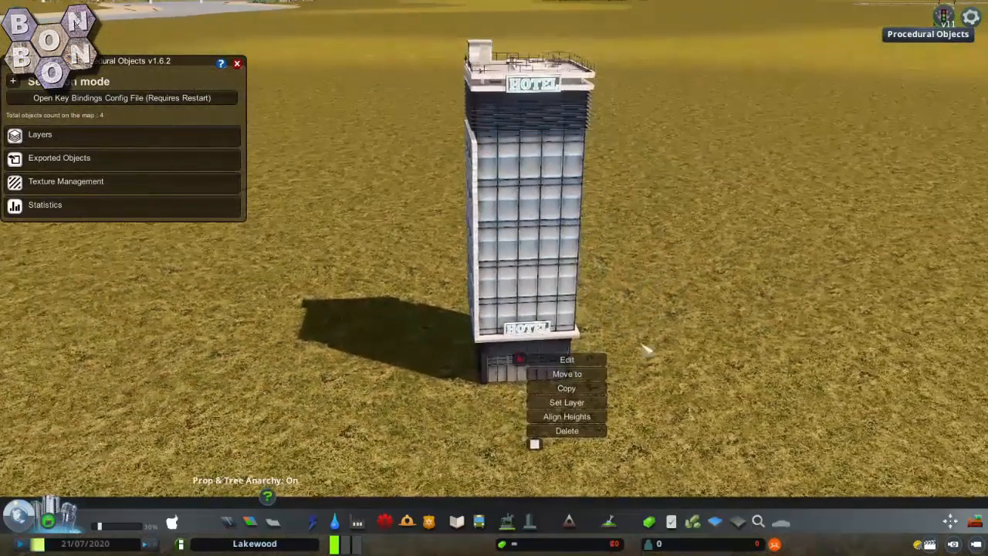
- Enter Edit mode on the hotel tower to expose its vertices in the Customization tool
left_click(568, 358)
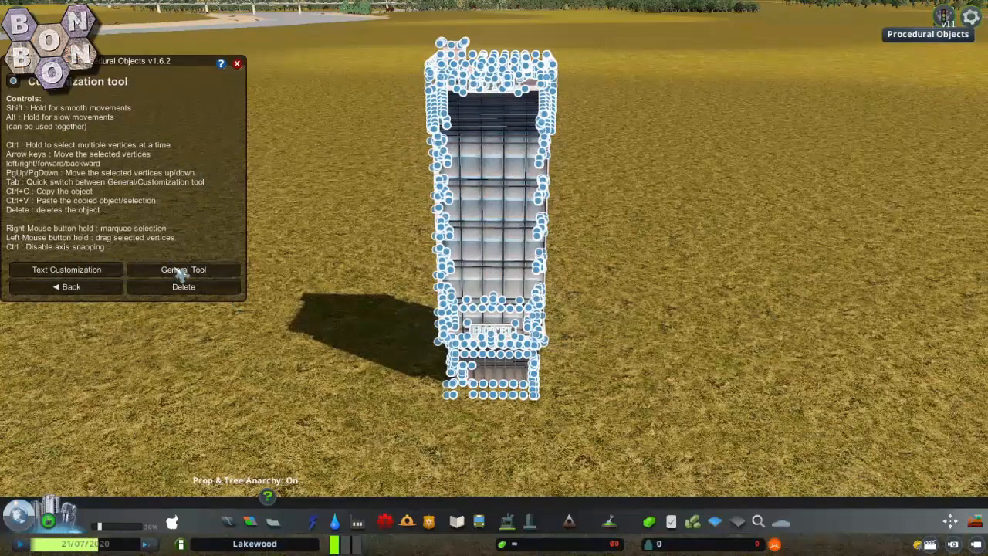
- Switch to the General Tool to rotate the whole tower to a new angle
left_click(182, 269)
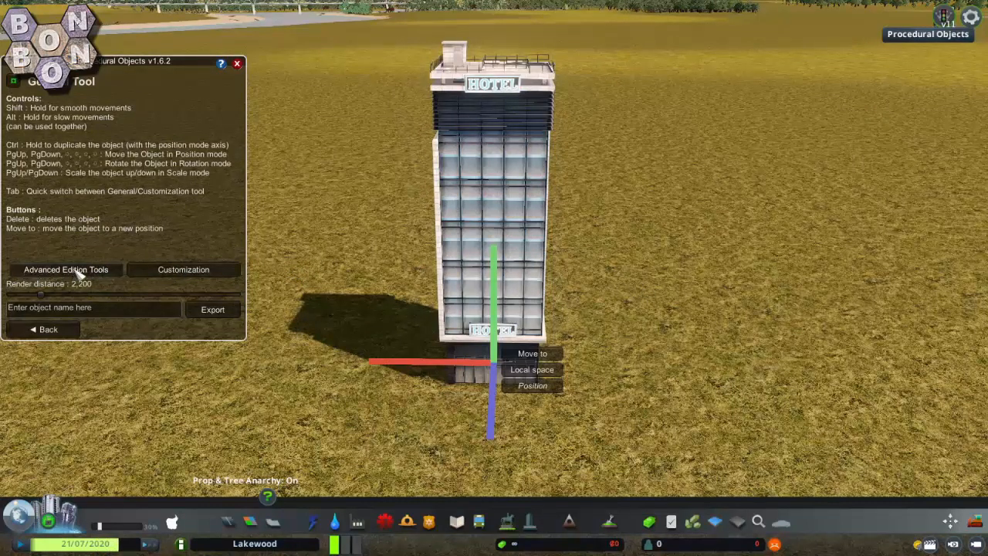
mouse_move(594, 234)
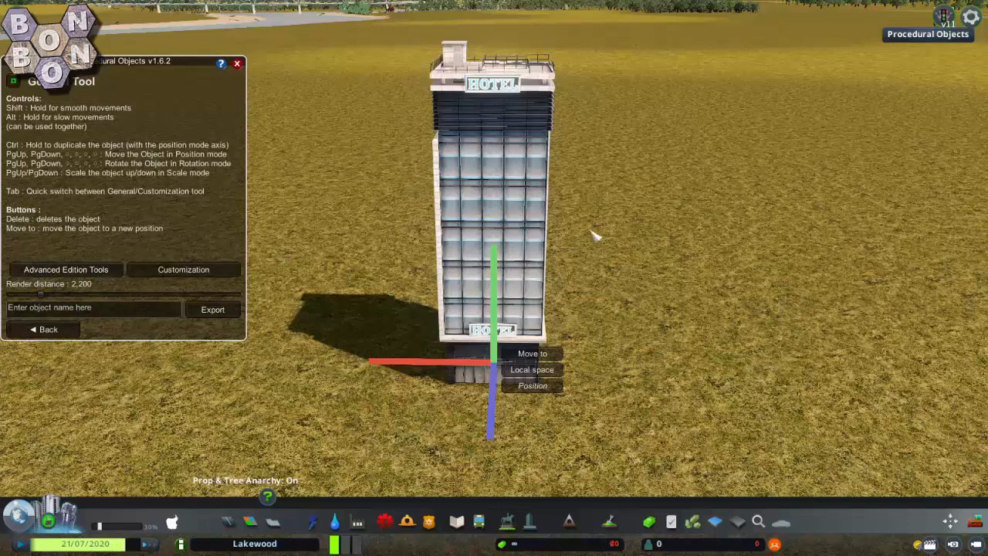
mouse_move(701, 310)
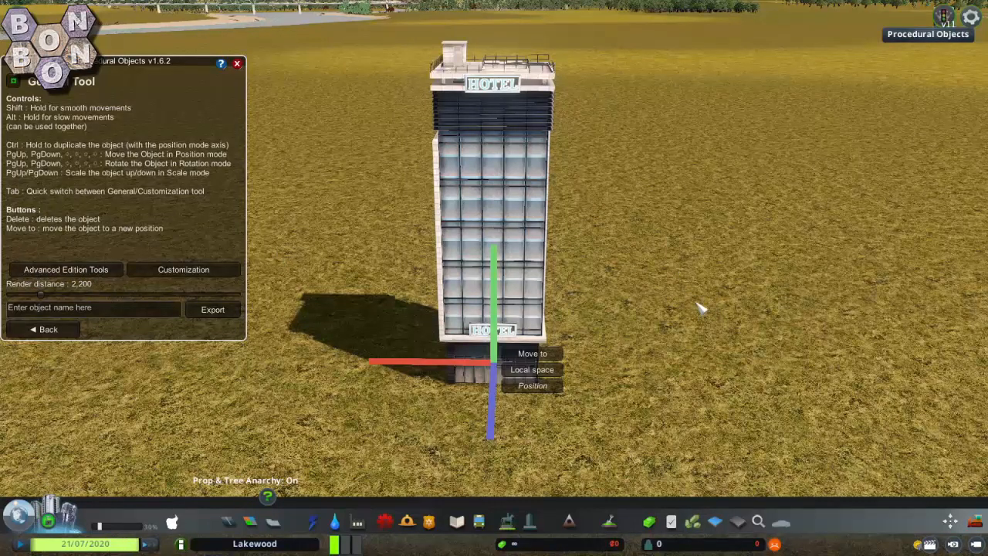
mouse_move(533, 386)
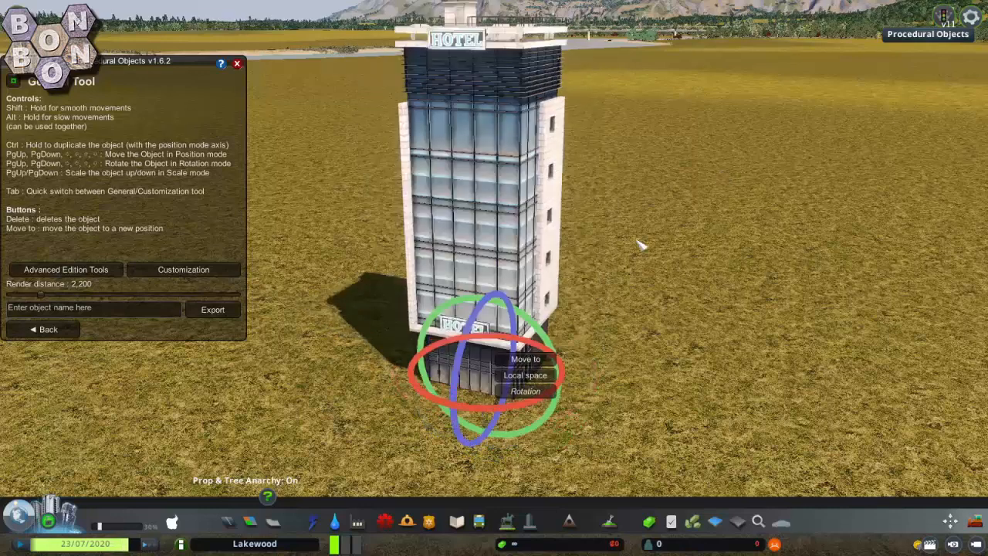
mouse_move(369, 346)
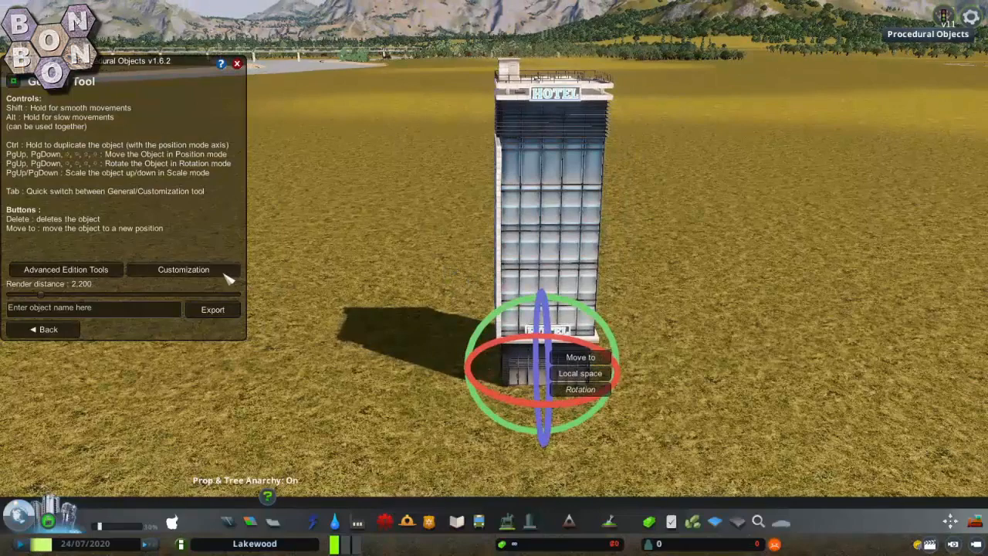
- Return to Customization to select and raise the tower's top vertices
left_click(183, 268)
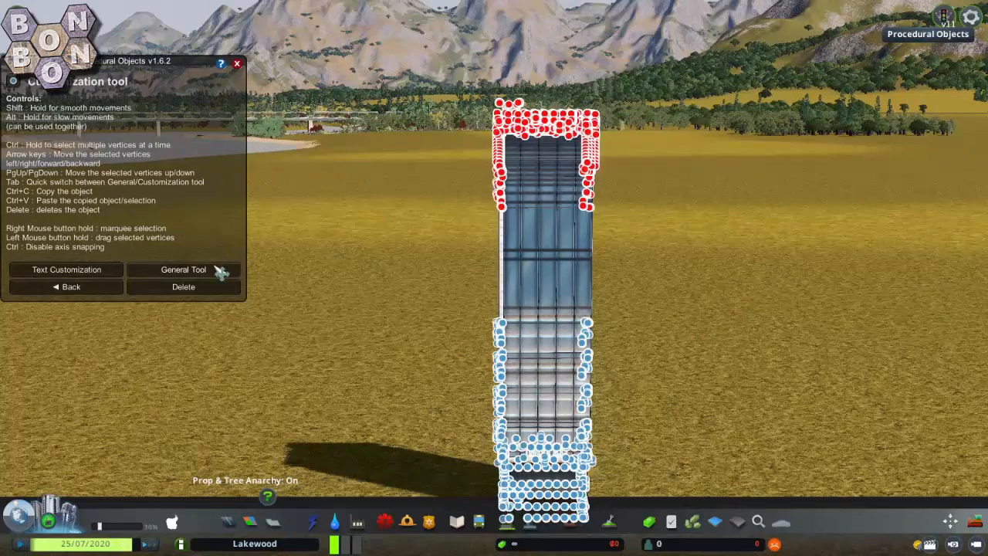
- Export the stretched tower as 'Tall' and place a copy of it from Exported Objects
left_click(182, 269)
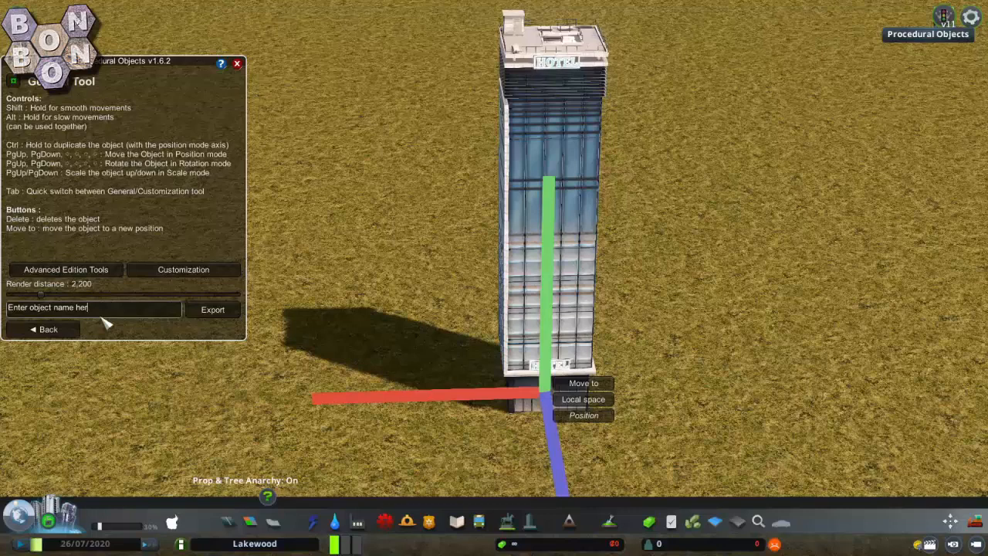
type("Tal")
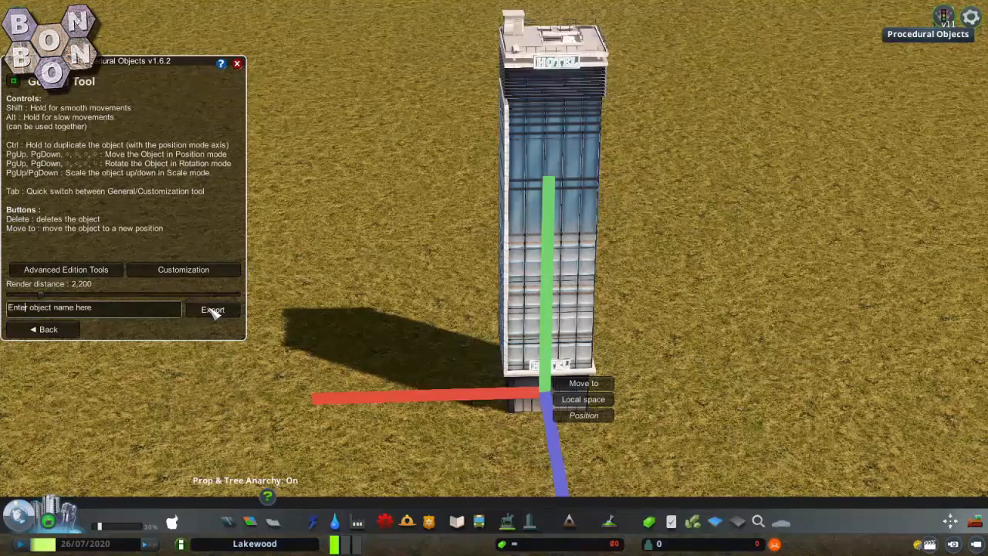
mouse_move(259, 121)
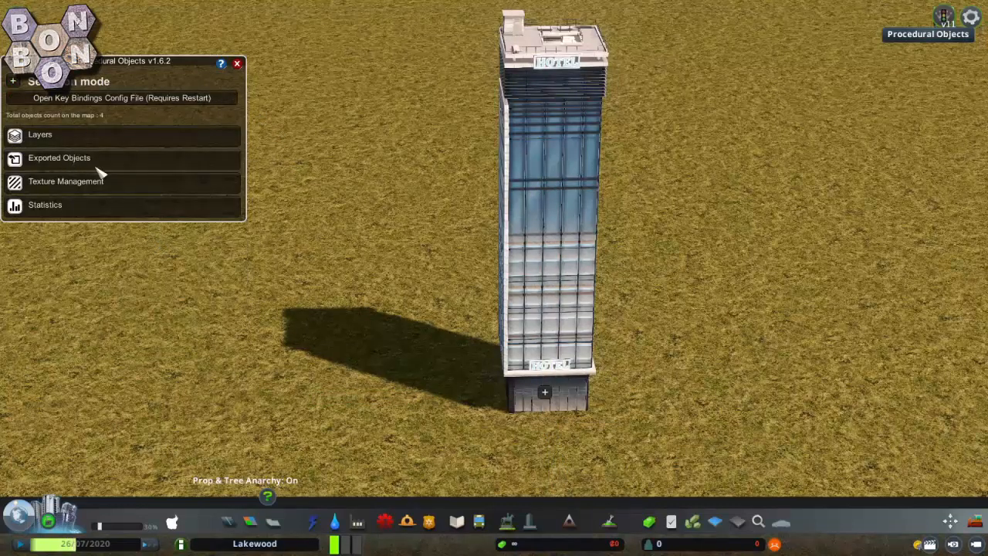
left_click(58, 157)
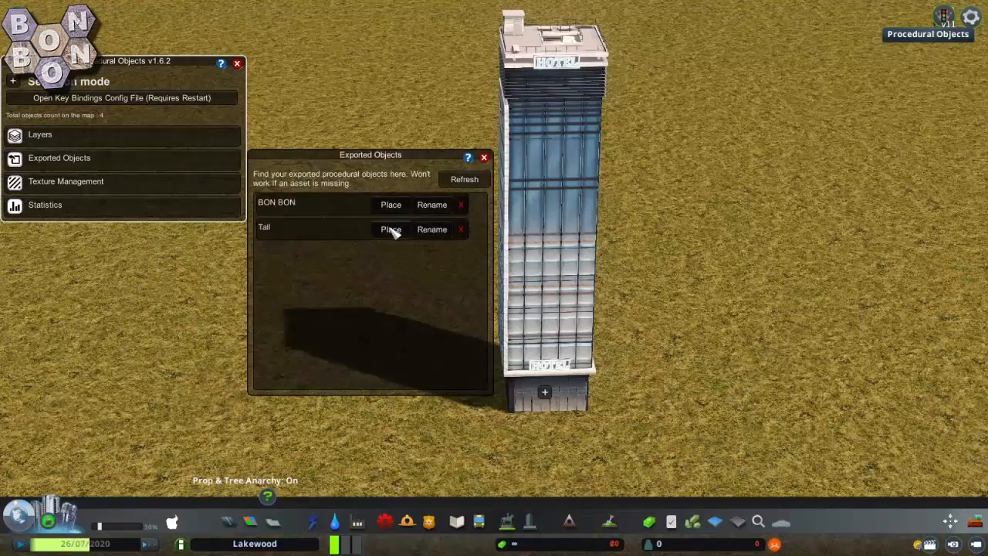
left_click(391, 228)
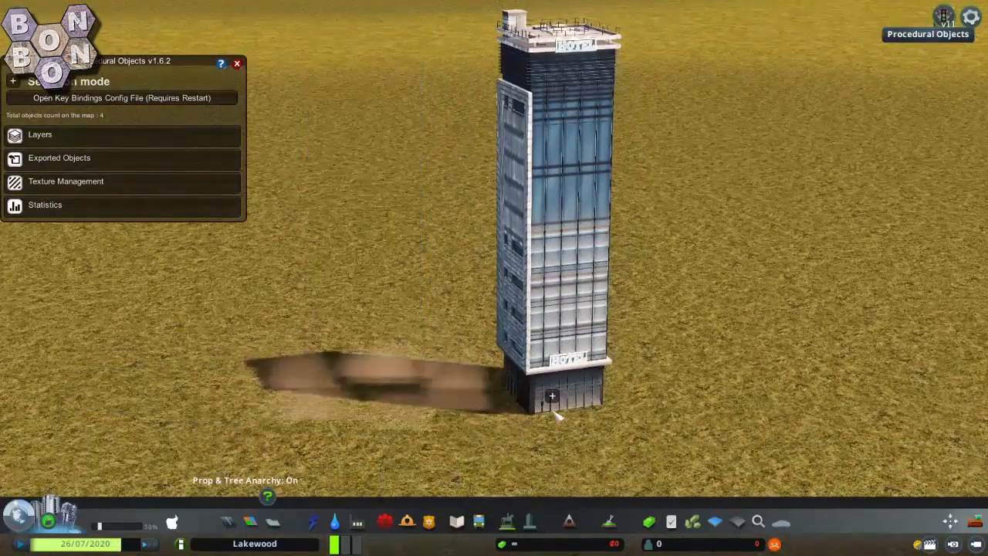
- Delete the tall hotel tower via its right-click object menu
right_click(553, 395)
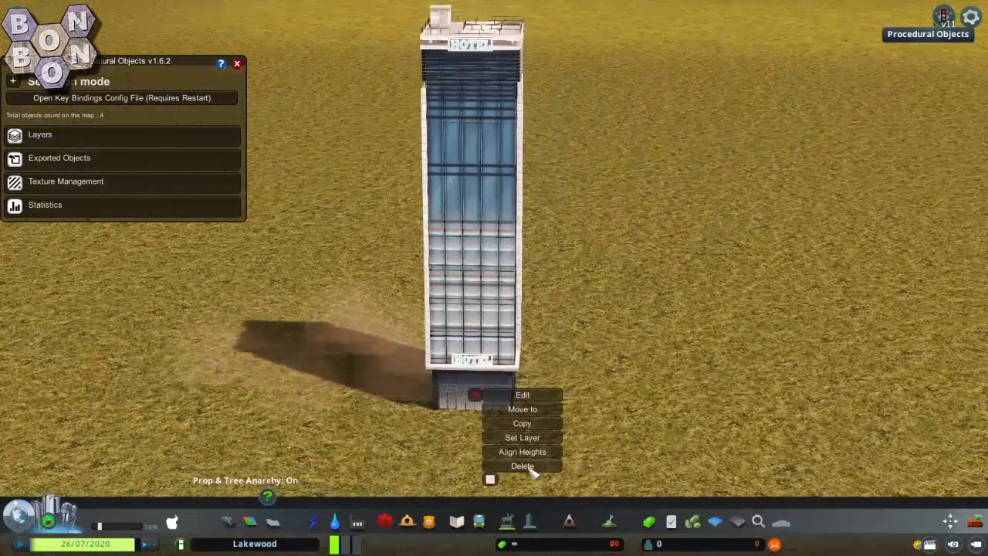
left_click(522, 467)
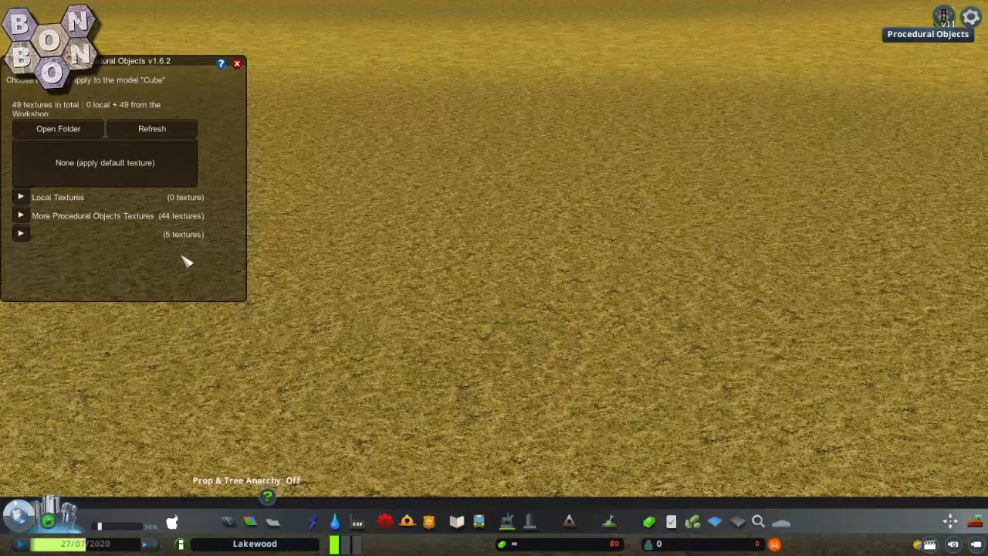
- Choose a texture, edit the dark cube and scale it into a wide, thin upright slab
left_click(22, 233)
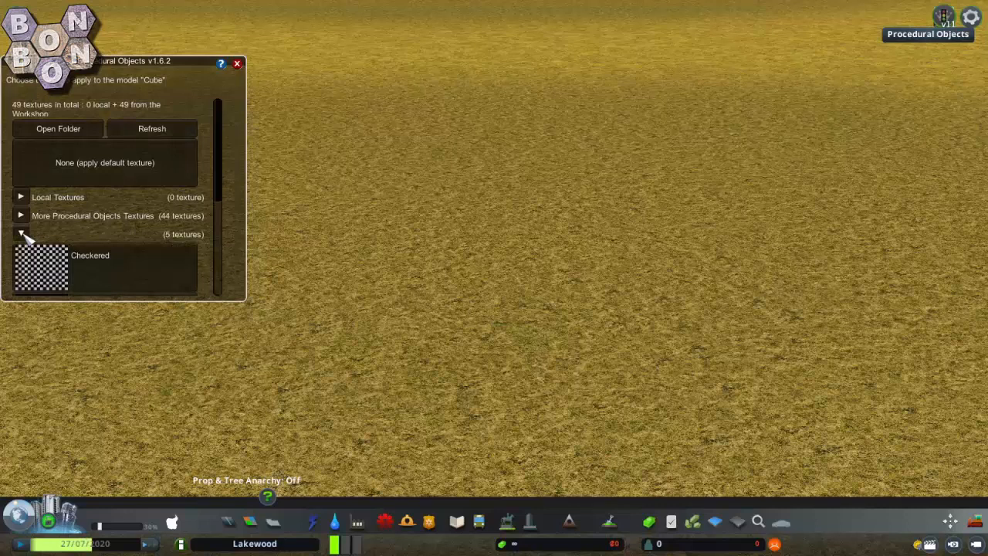
scroll("down", 3)
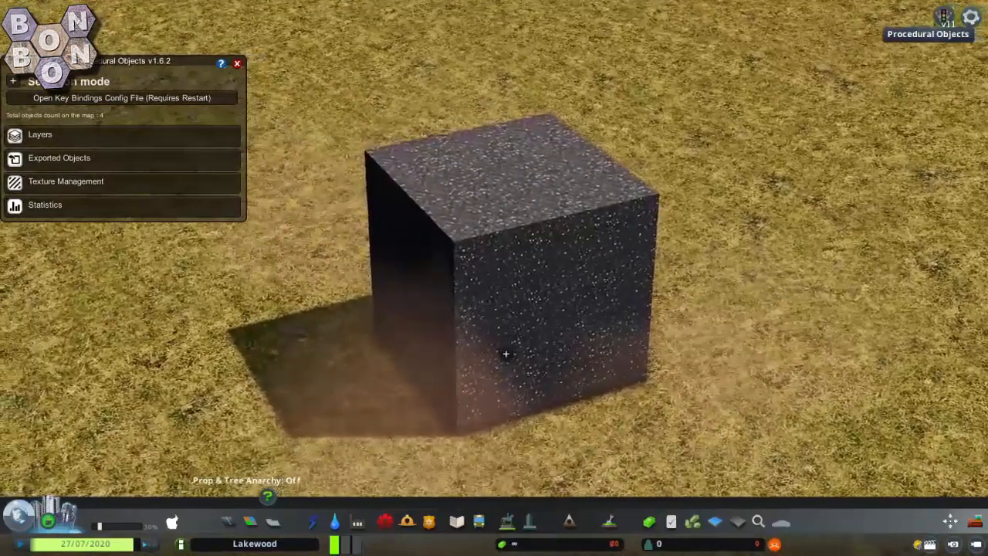
right_click(507, 354)
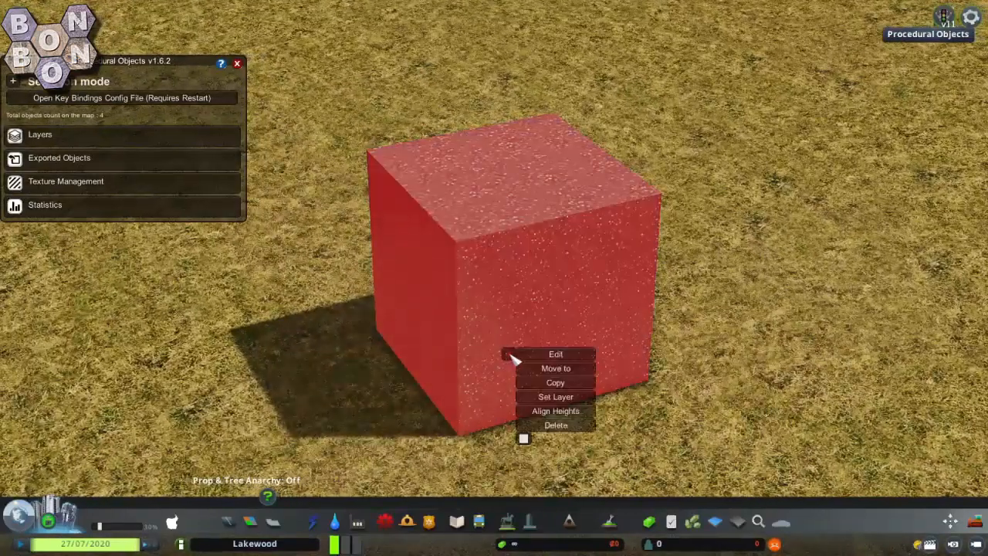
left_click(556, 353)
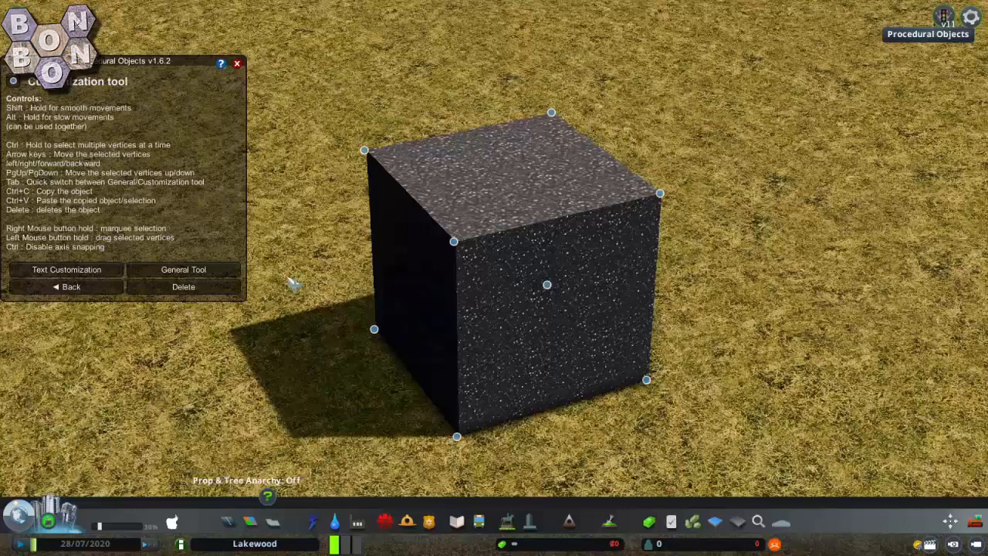
left_click(182, 269)
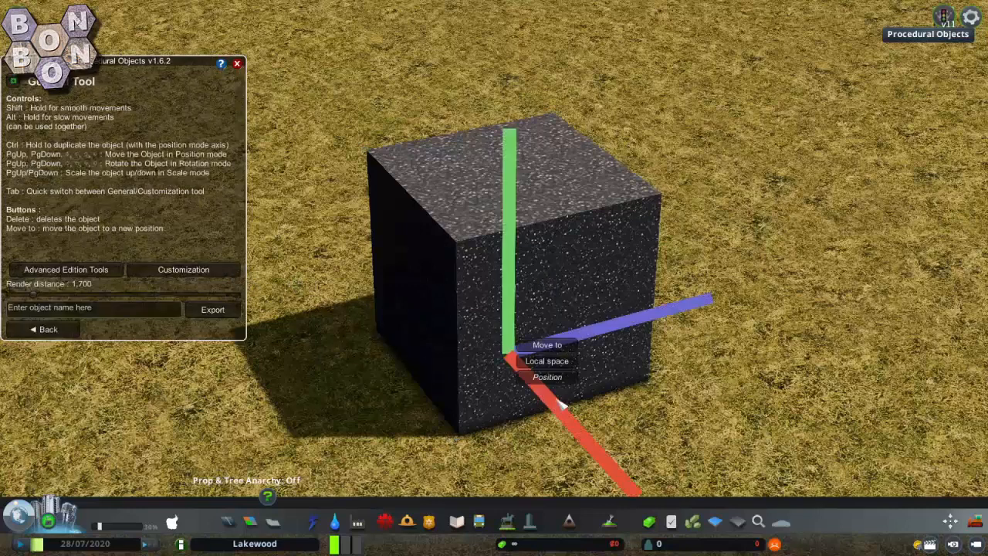
left_click(547, 376)
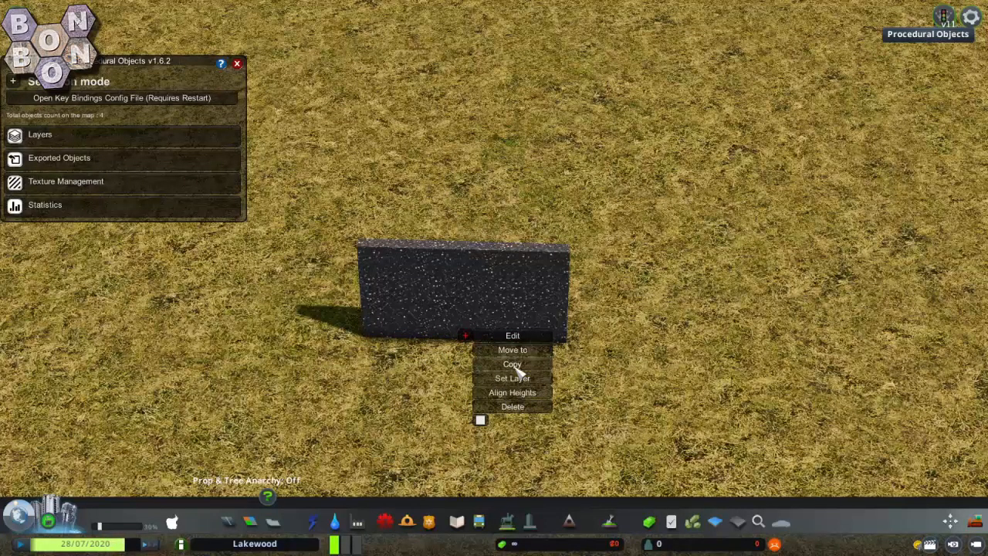
- Copy the dark slab and place the duplicate to its right
left_click(512, 364)
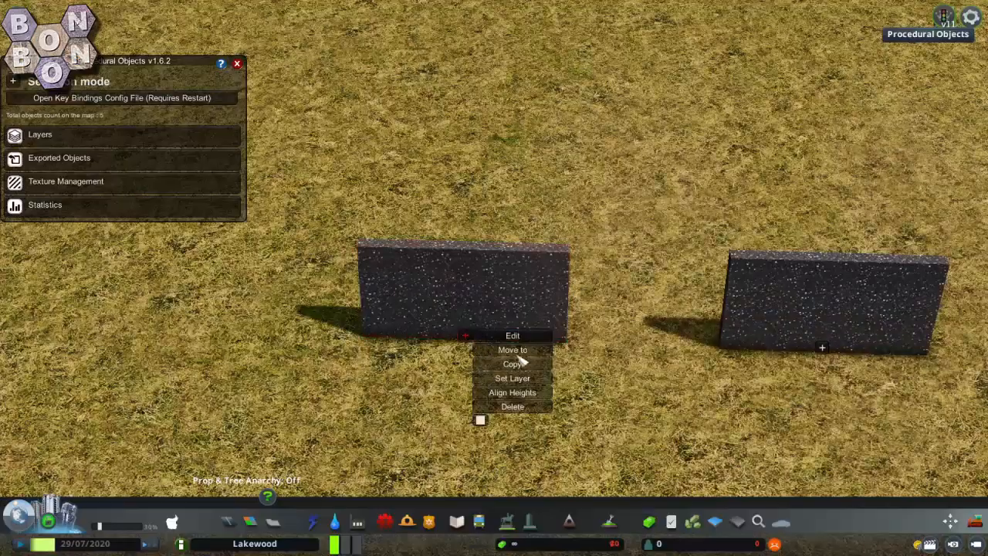
- Edit a slab and drag its top vertices down into a long, thin board
left_click(512, 335)
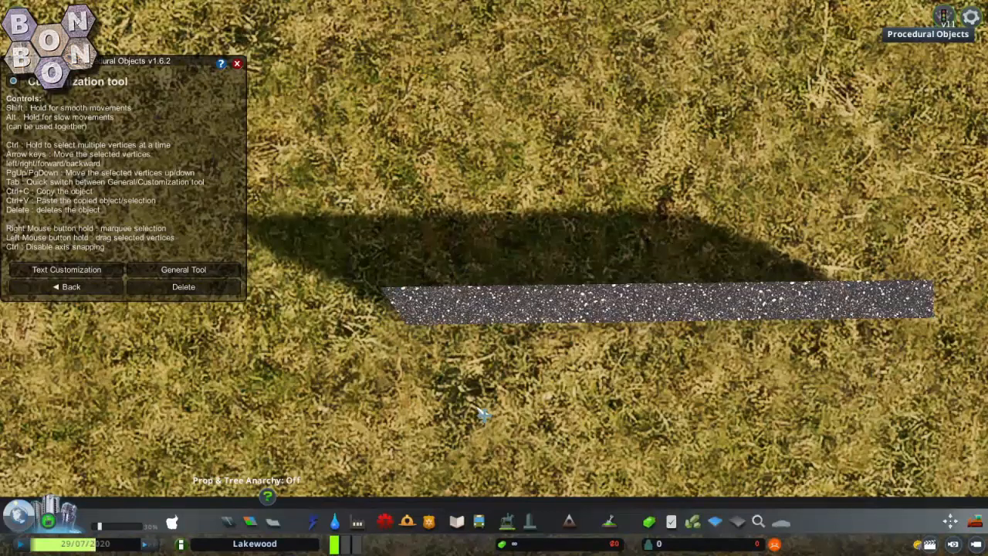
left_click(656, 300)
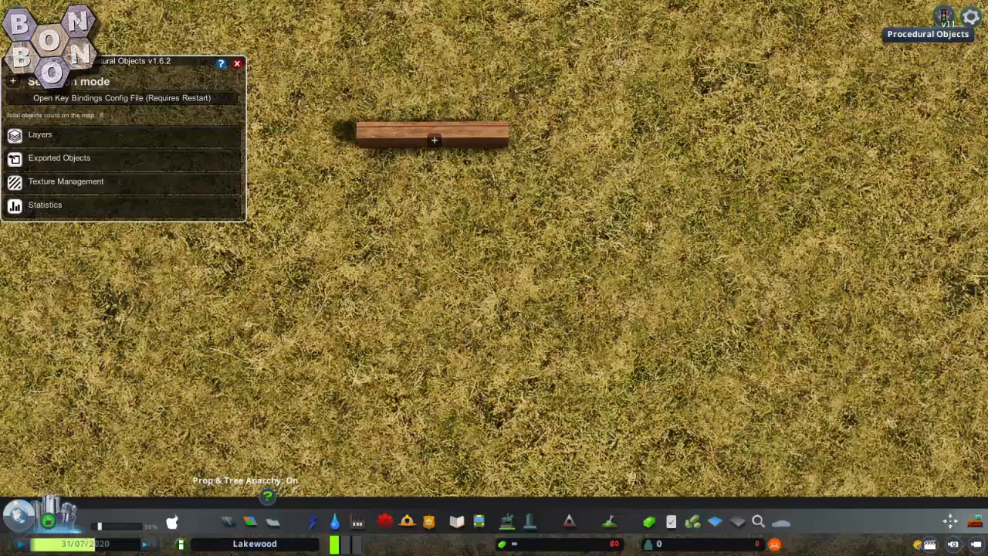
- Edit the wooden plank and move it with the gizmo beneath the dark slab
right_click(435, 139)
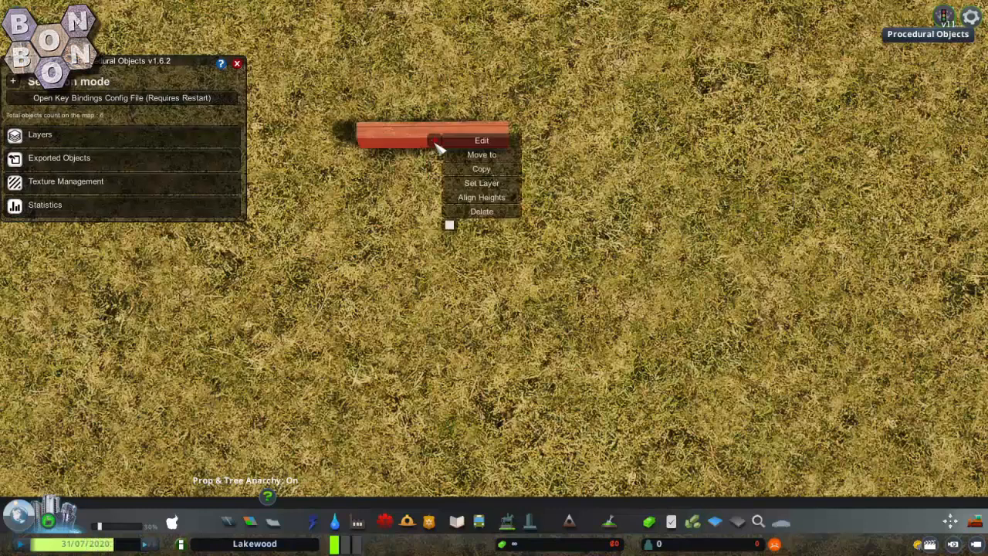
left_click(482, 139)
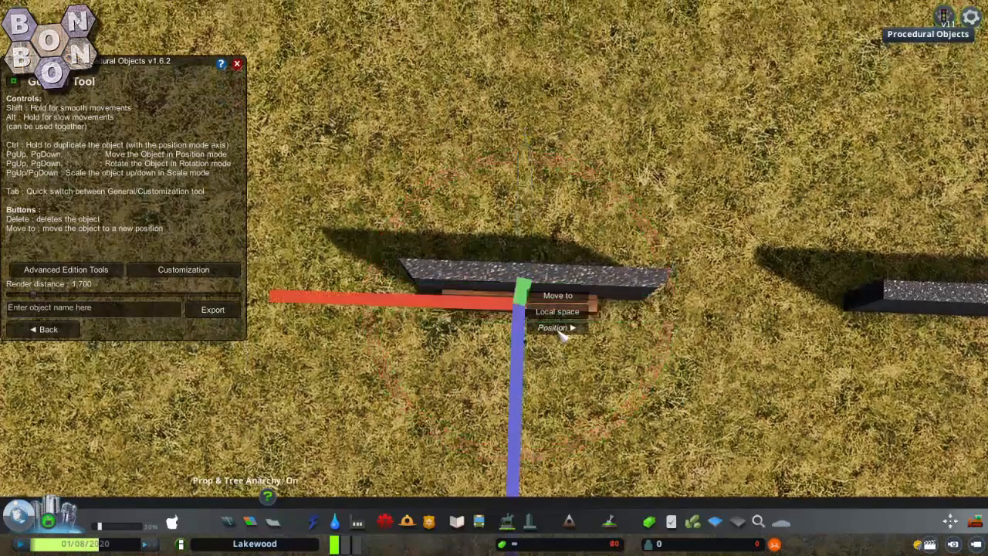
left_click(553, 327)
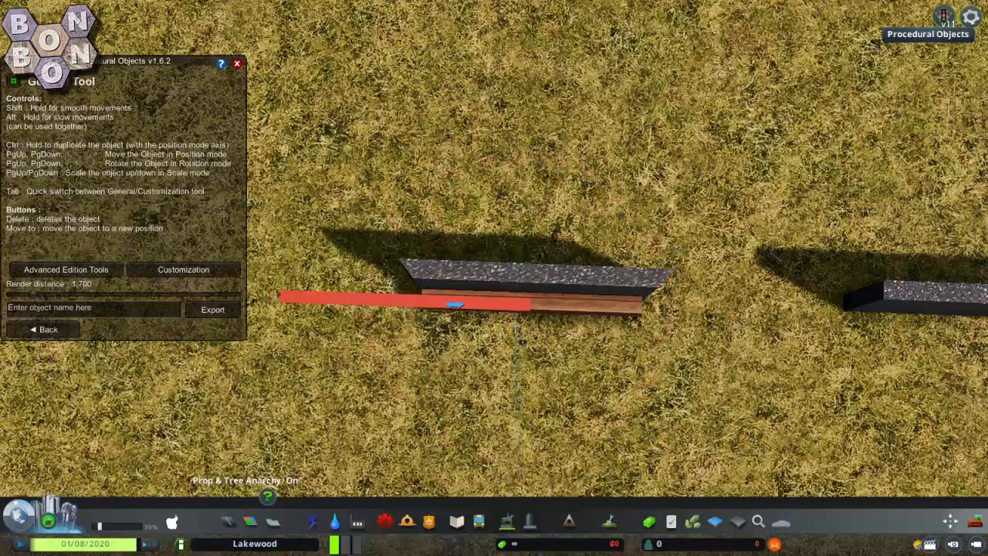
left_click(456, 306)
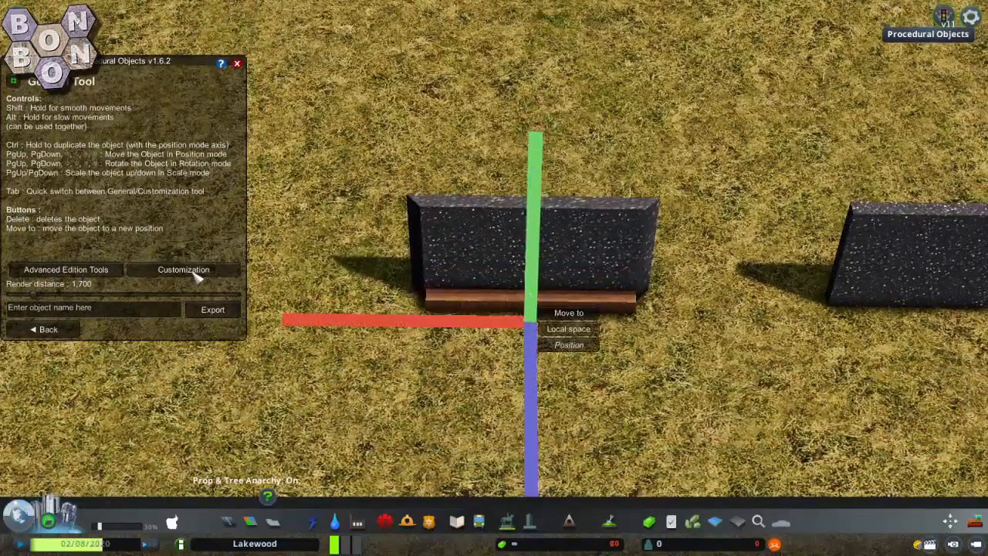
- Adjust the plank's vertices in Customization so it forms a bench base
left_click(184, 269)
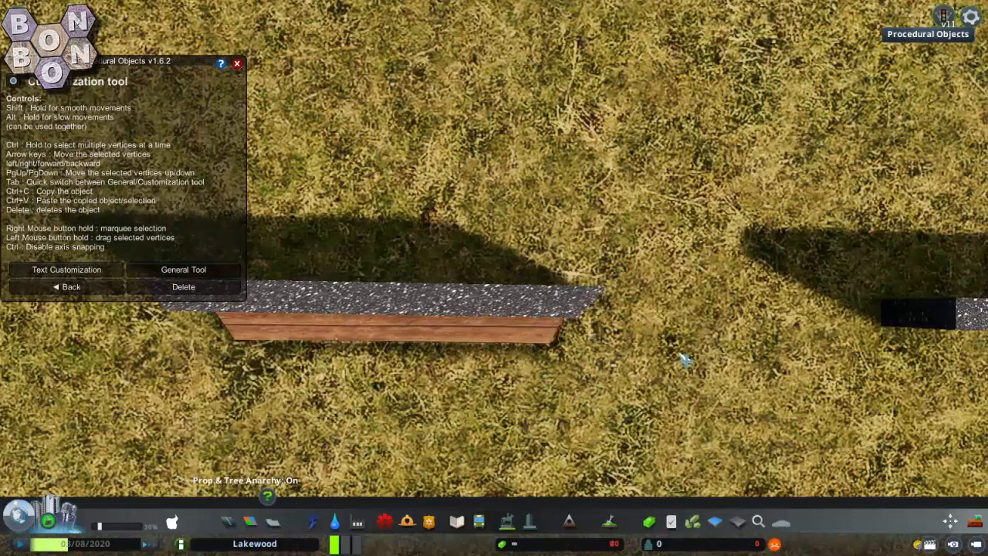
left_click(182, 268)
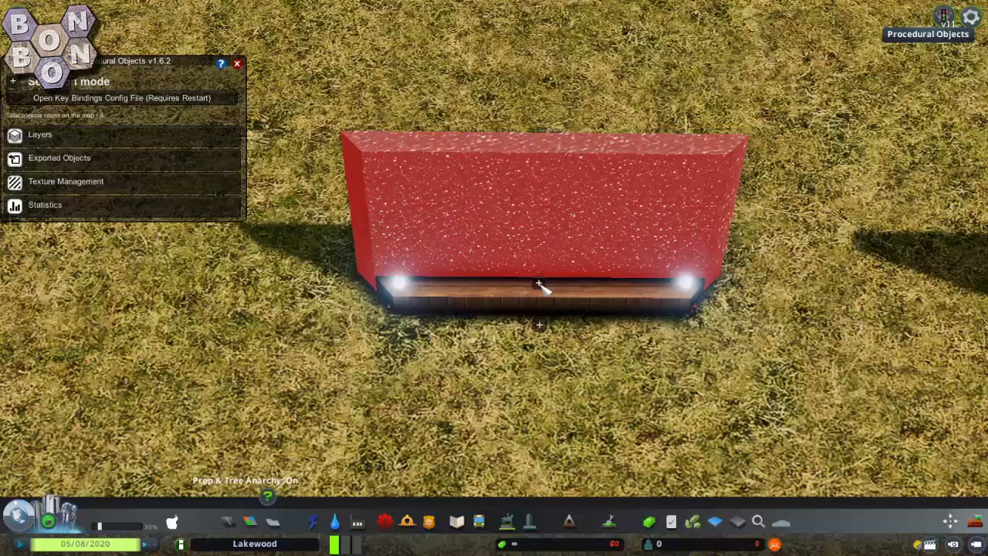
- Add a text field reading 'BonBonB' in the slab's Text Customization
right_click(539, 285)
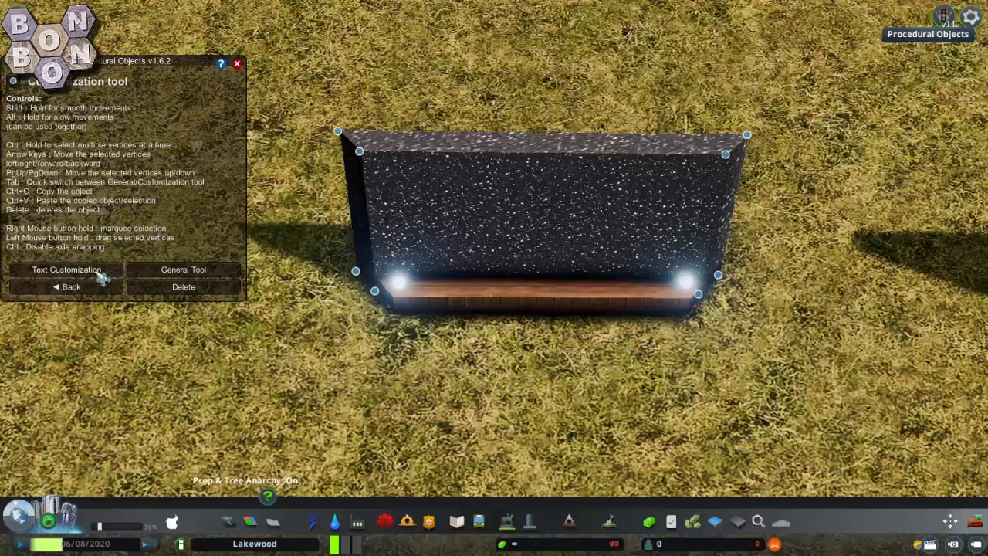
left_click(65, 268)
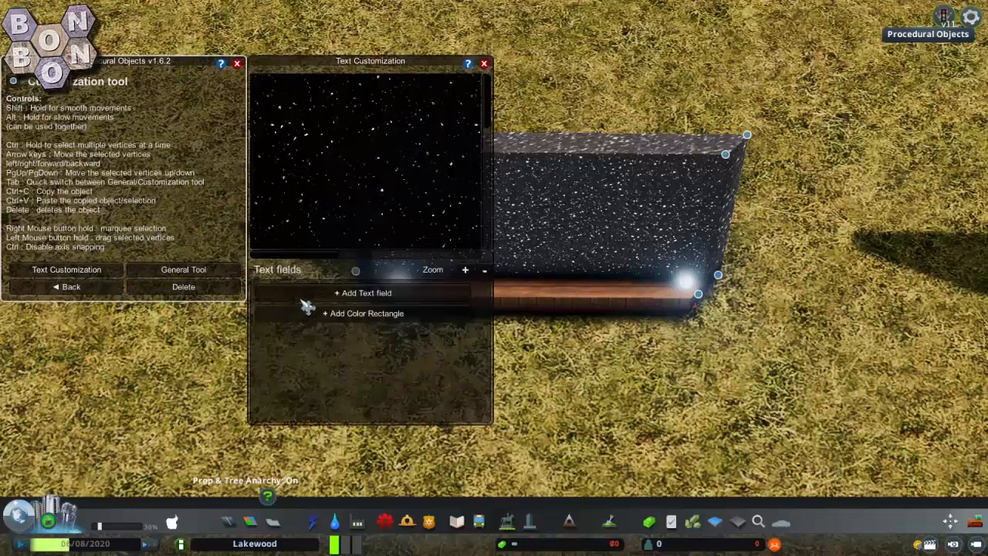
left_click(363, 293)
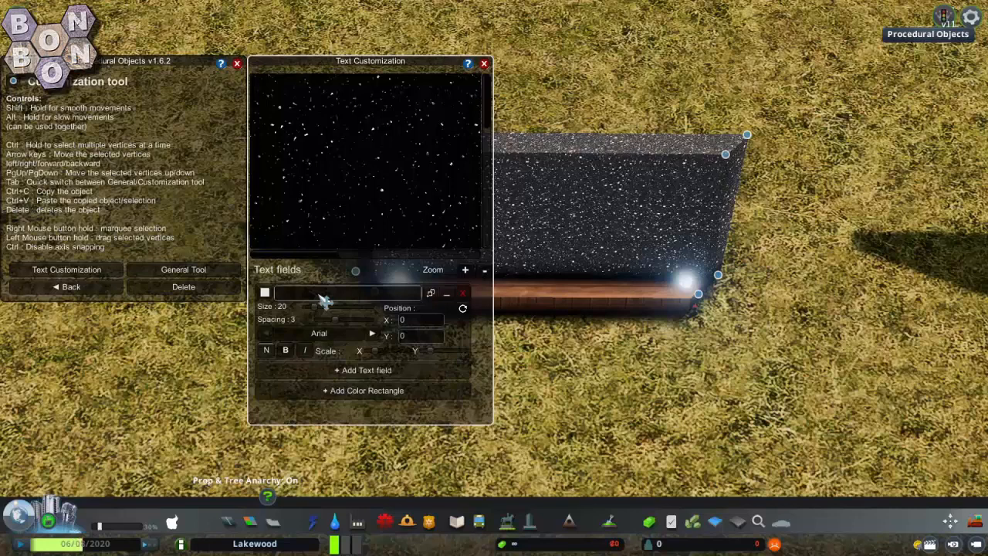
type("BonBonB")
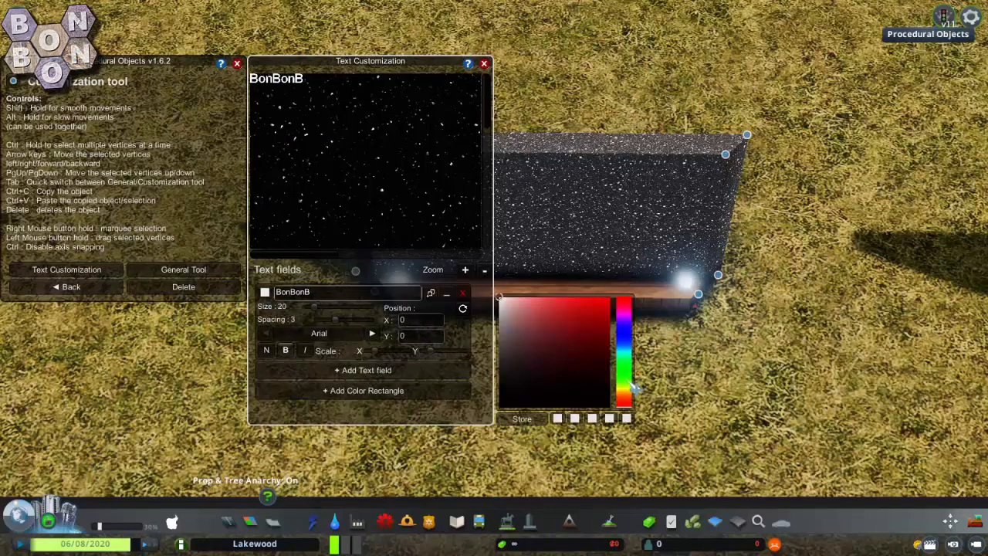
- Colour the BonBonB lettering golden and reposition it on the slab face
left_click(568, 306)
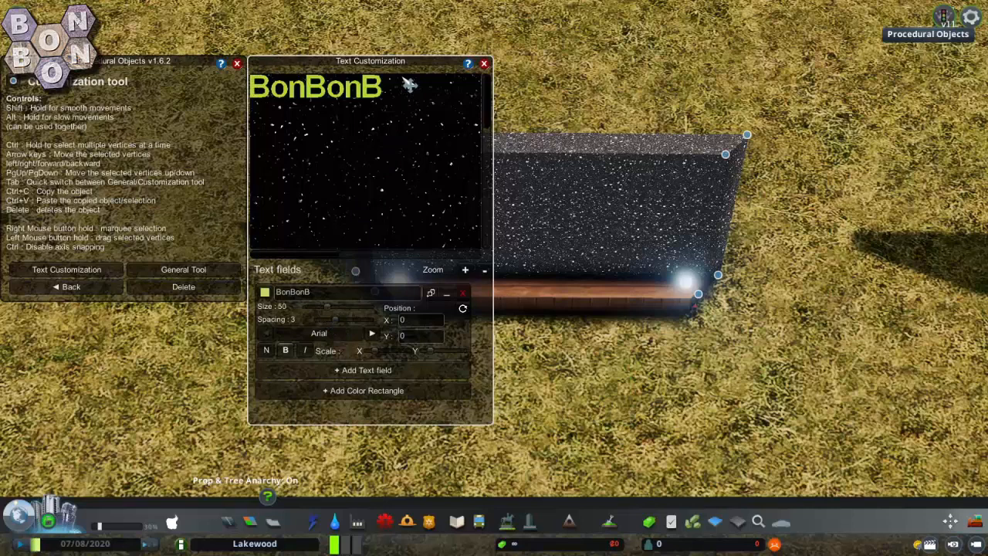
left_click_drag(371, 62, 188, 120)
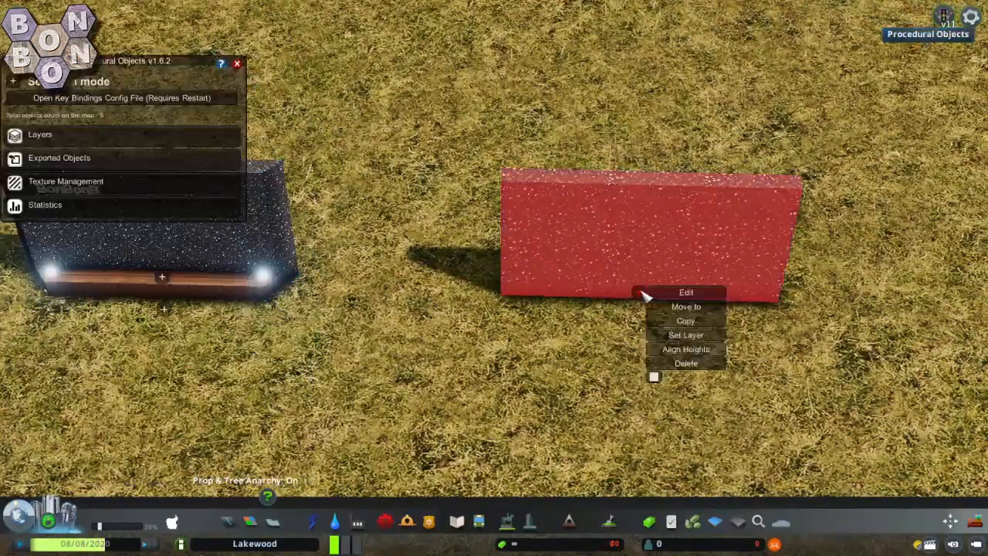
- Edit the new thin slab and pick it up with Move to for relocation
left_click(686, 292)
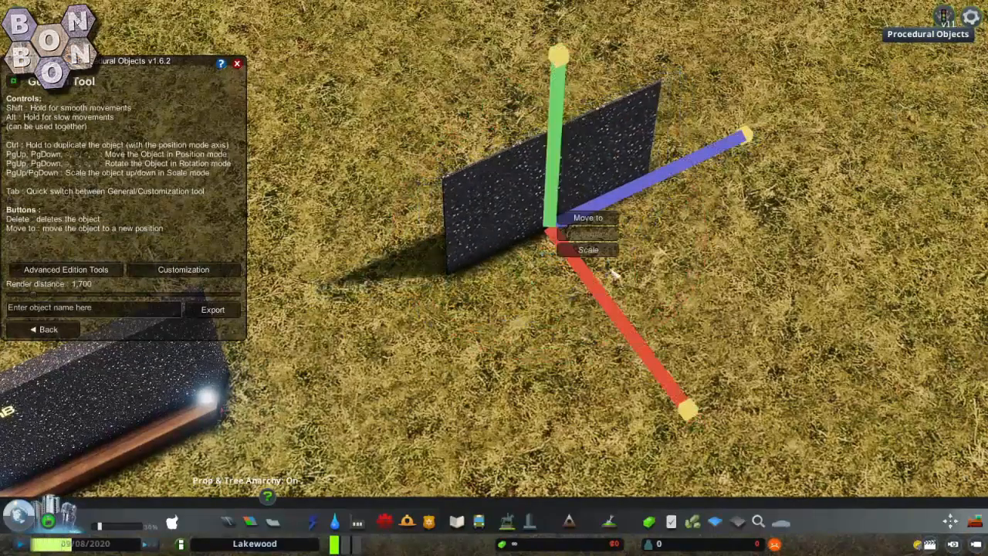
left_click(589, 216)
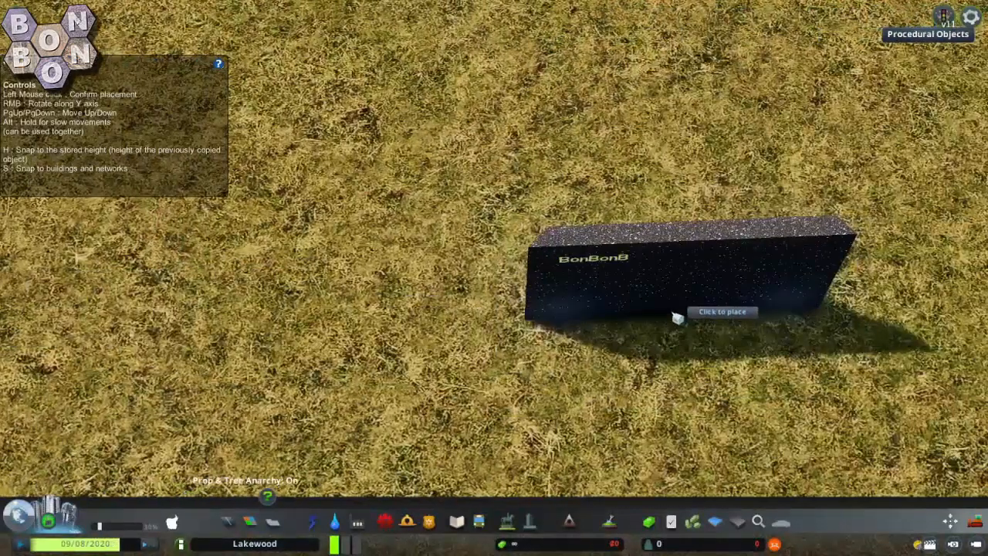